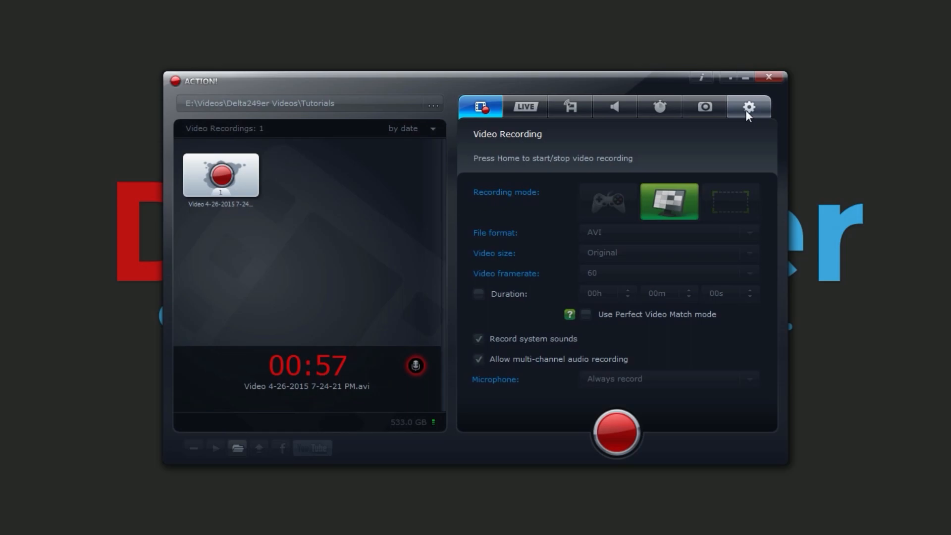
pyautogui.moveTo(592, 152)
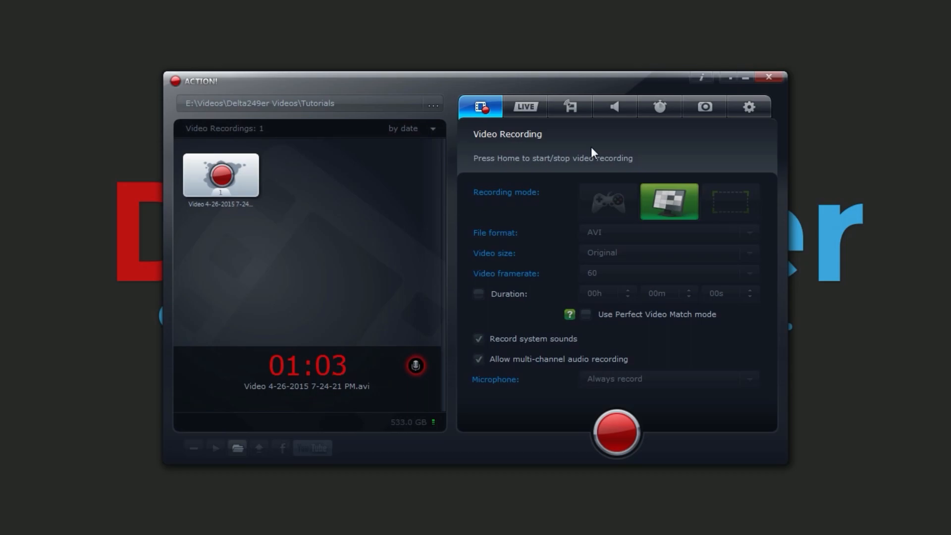
pyautogui.moveTo(605, 200)
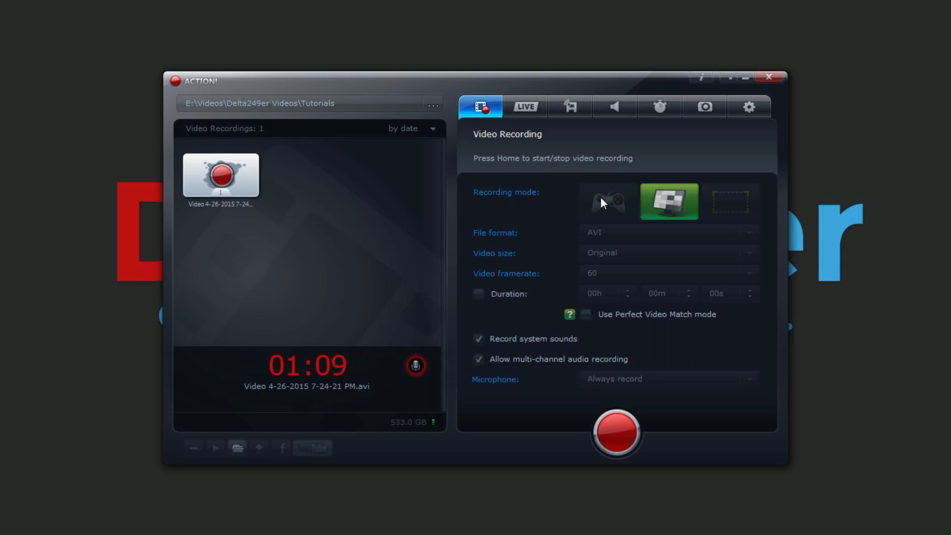
pyautogui.moveTo(602, 206)
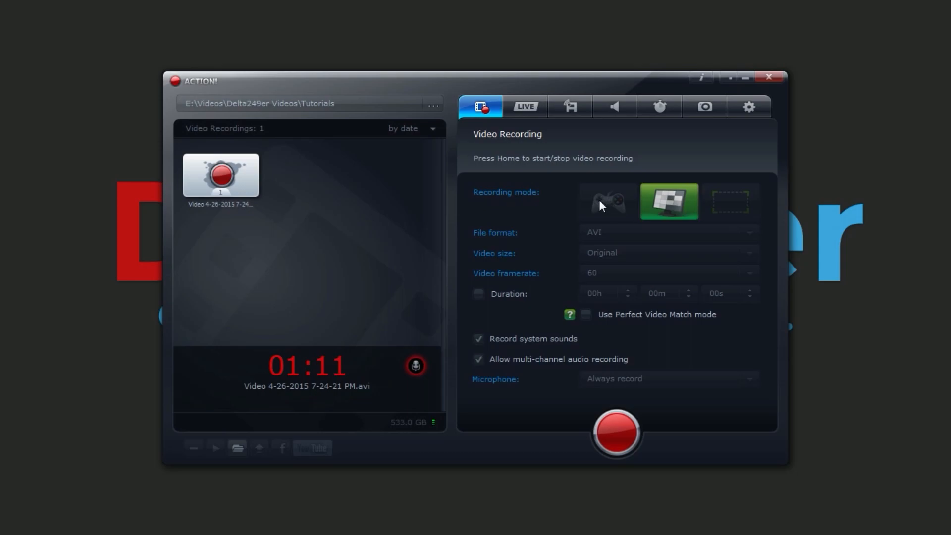
pyautogui.moveTo(614, 214)
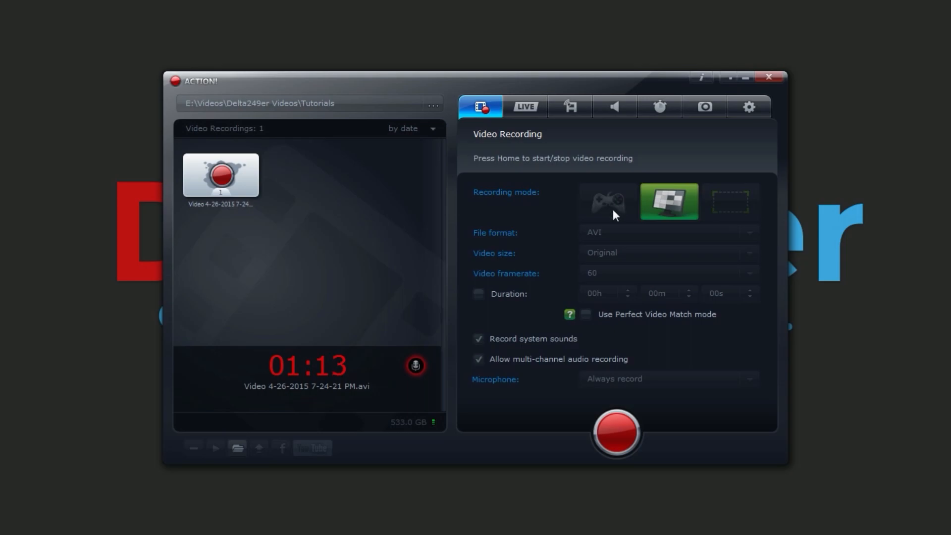
pyautogui.moveTo(606, 189)
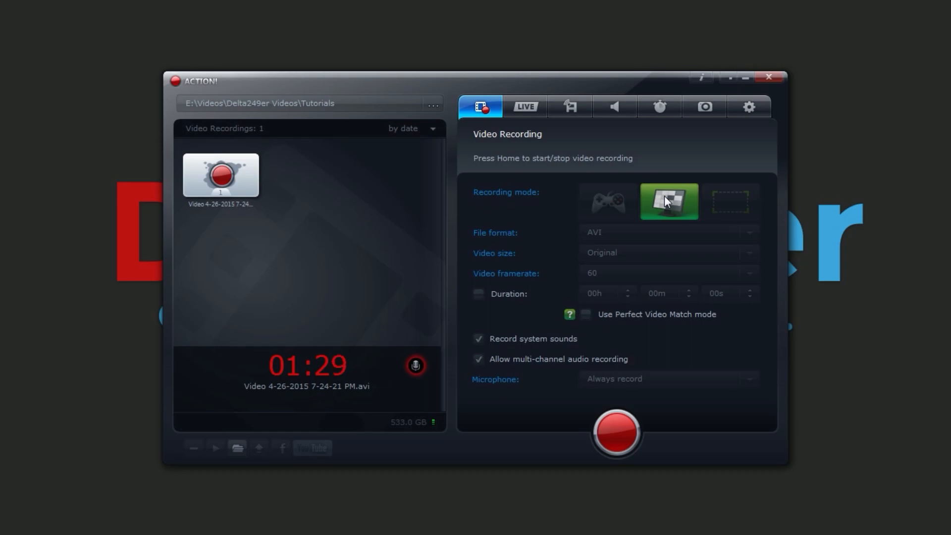
pyautogui.moveTo(732, 210)
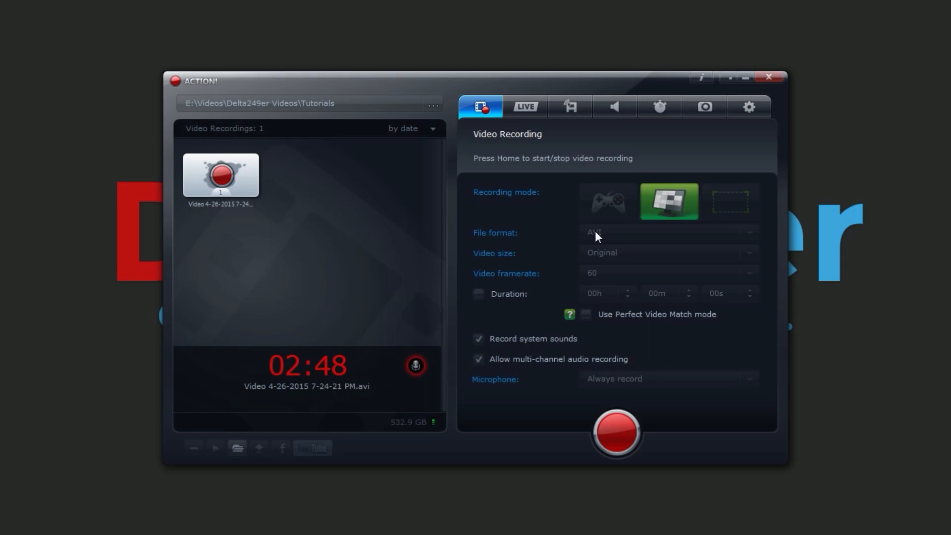
pyautogui.moveTo(559, 267)
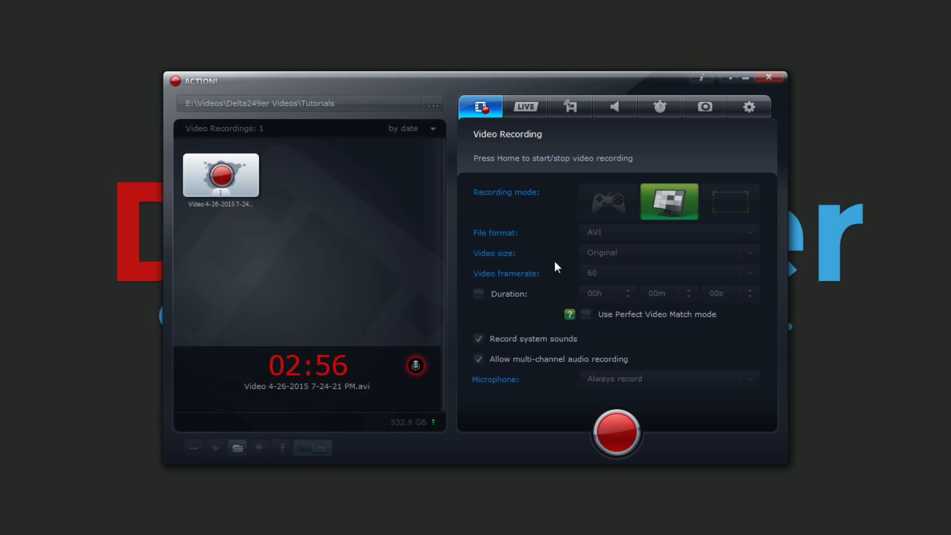
pyautogui.moveTo(536, 274)
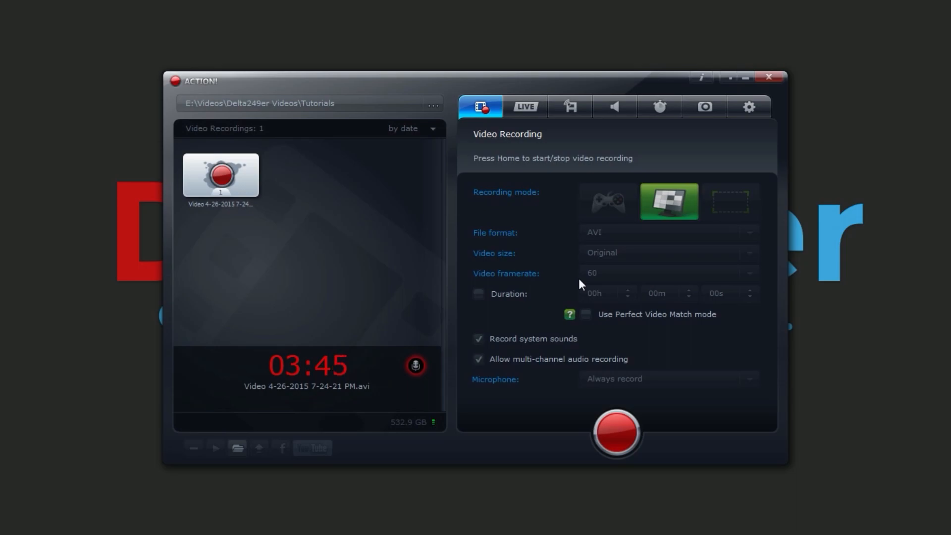
pyautogui.moveTo(674, 275)
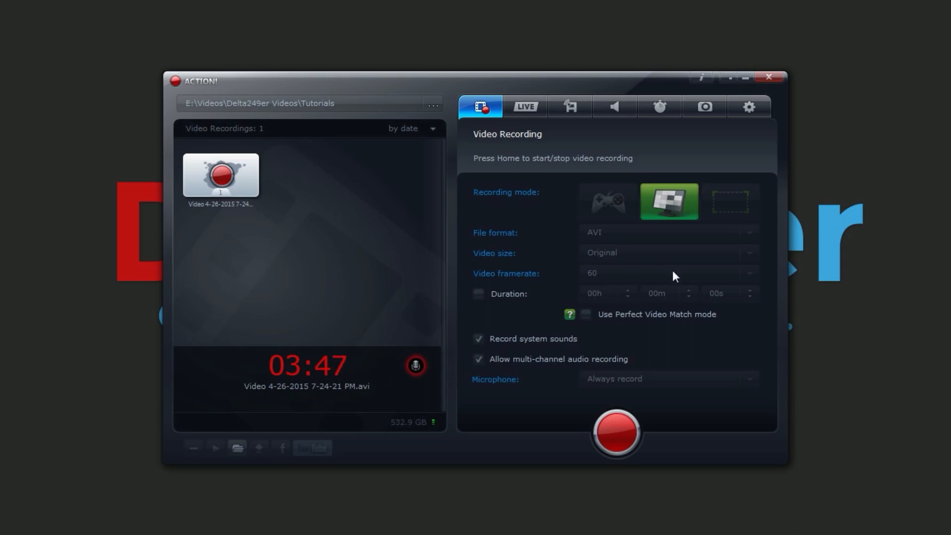
pyautogui.moveTo(719, 271)
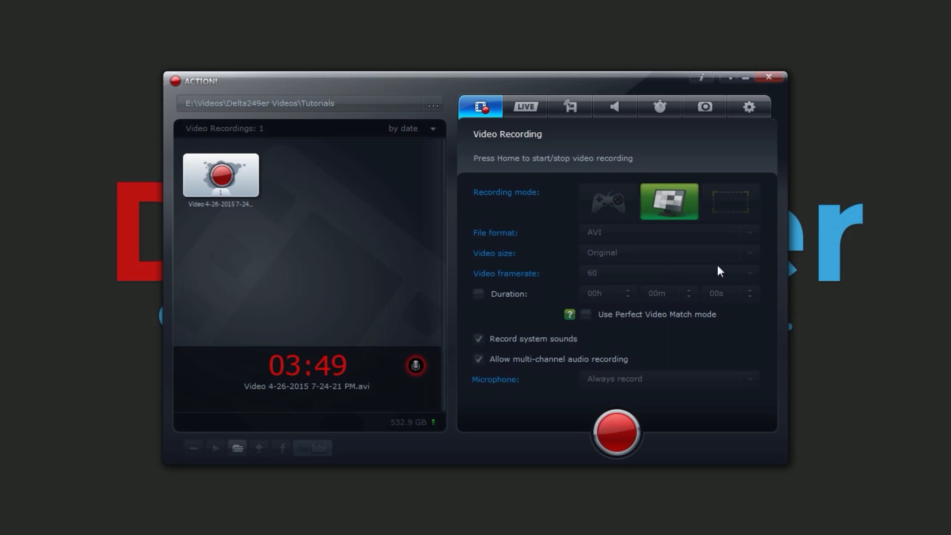
pyautogui.moveTo(588, 277)
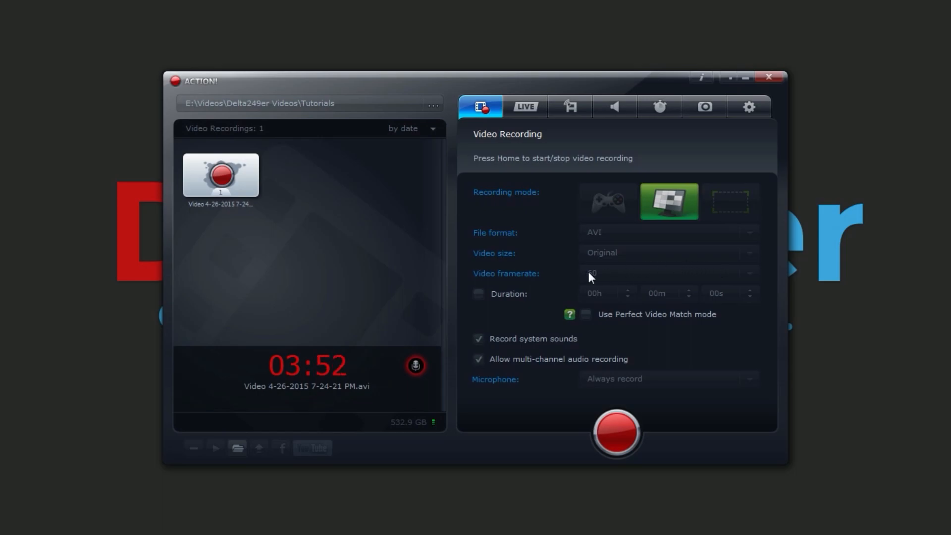
pyautogui.moveTo(603, 274)
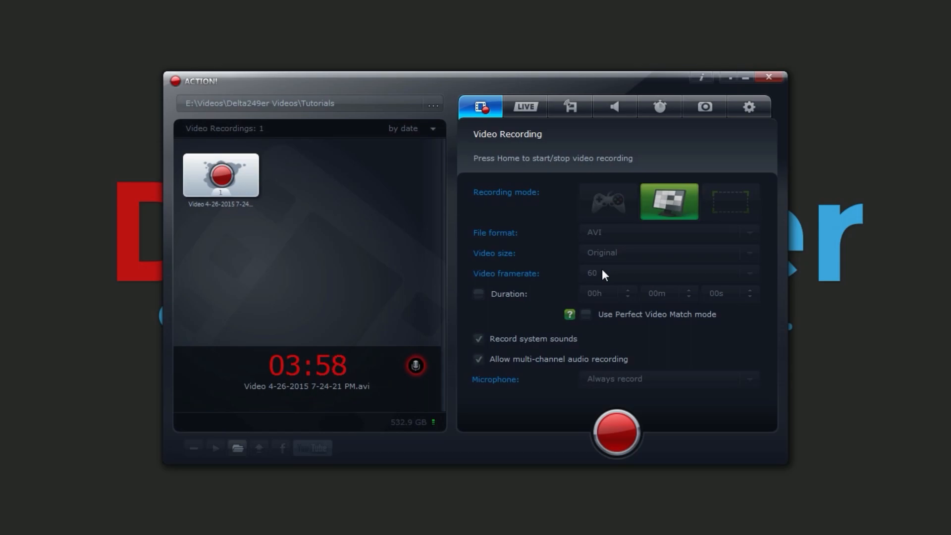
pyautogui.moveTo(583, 288)
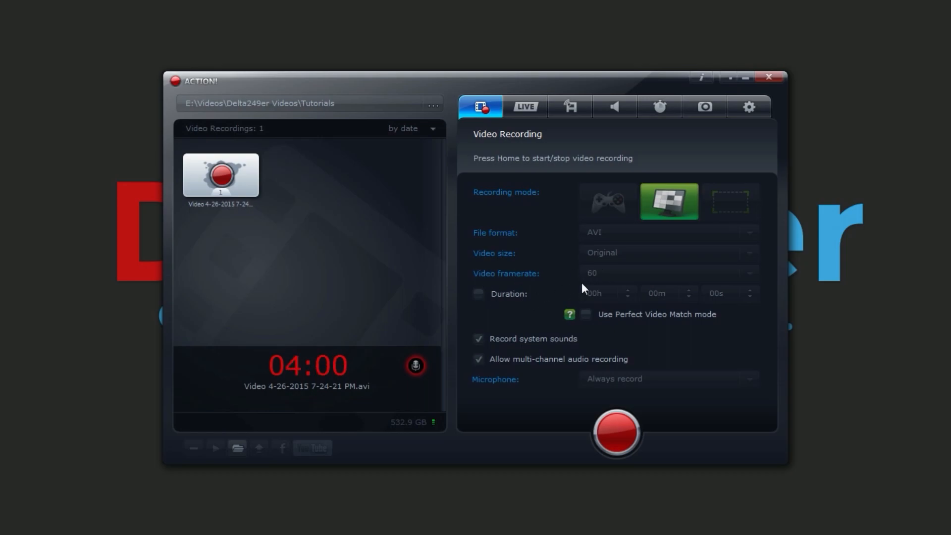
pyautogui.moveTo(479, 306)
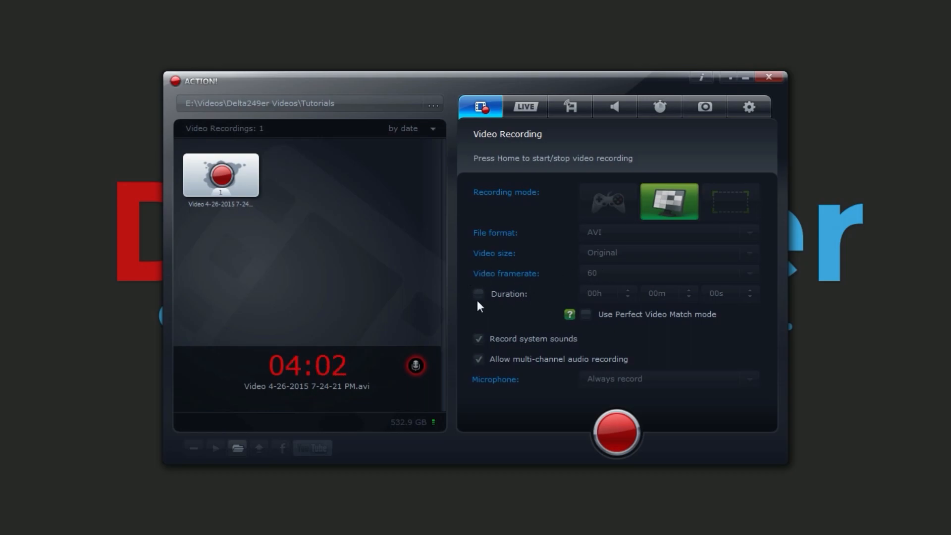
pyautogui.moveTo(512, 305)
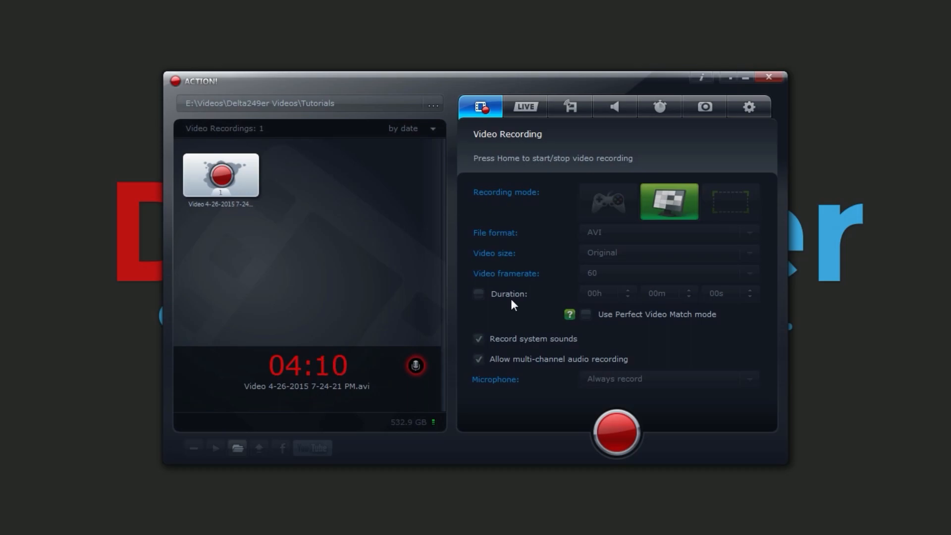
pyautogui.moveTo(515, 279)
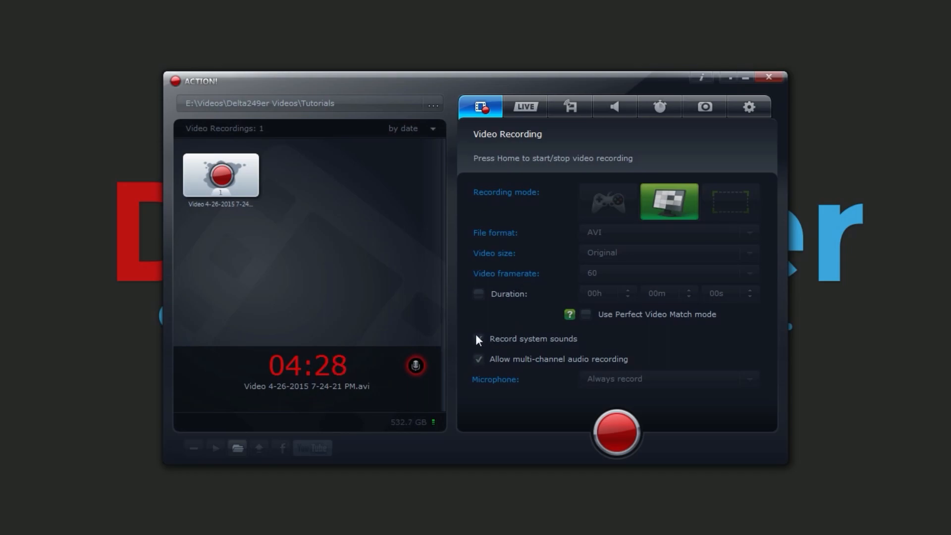
# Open the General settings and toggle several of its checkbox options
pyautogui.click(478, 338)
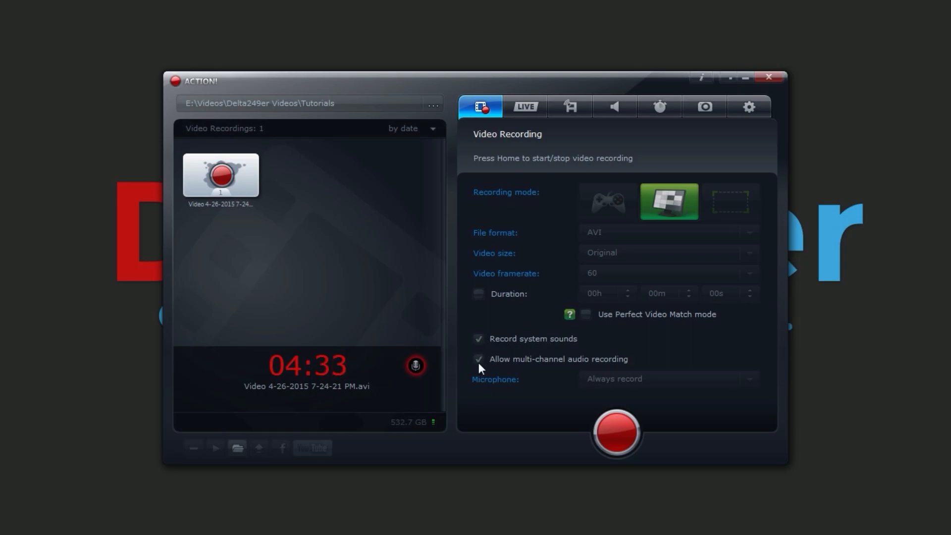
pyautogui.moveTo(551, 372)
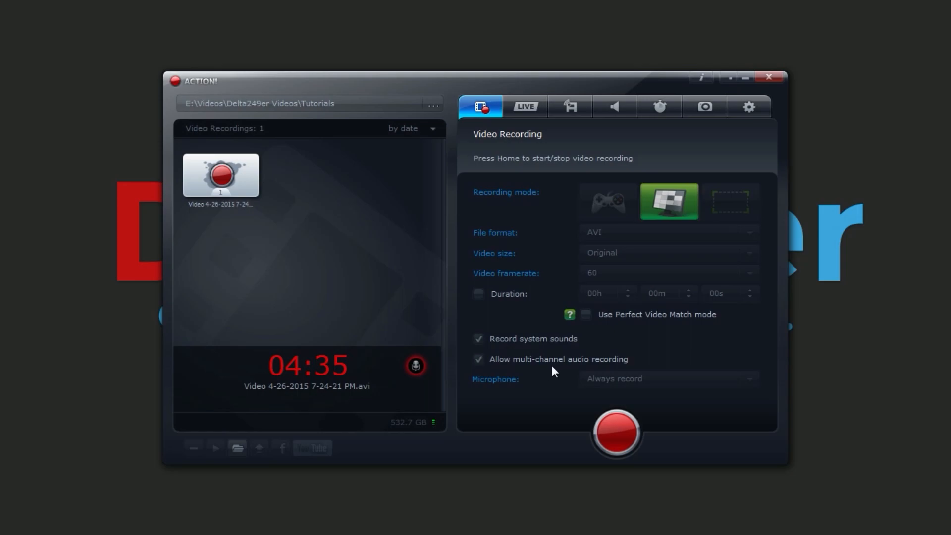
pyautogui.moveTo(499, 383)
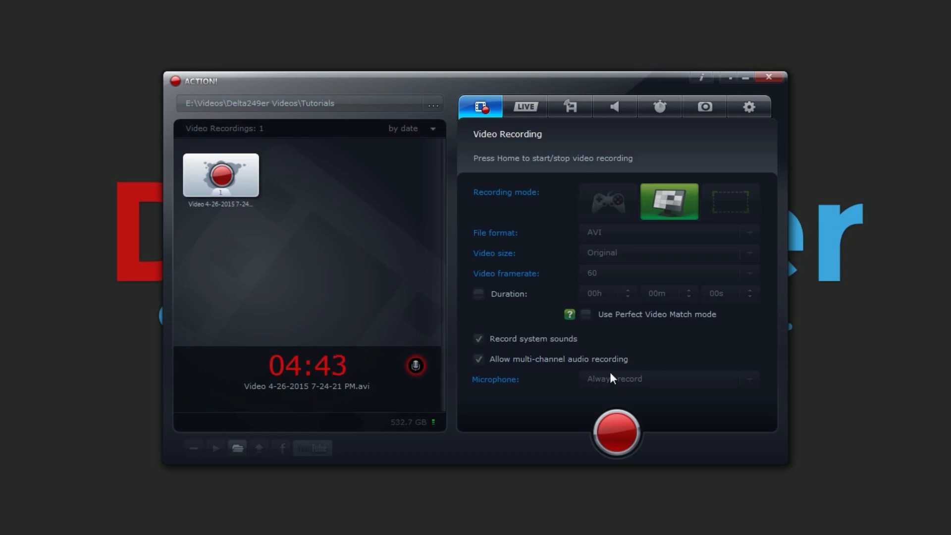
pyautogui.moveTo(545, 327)
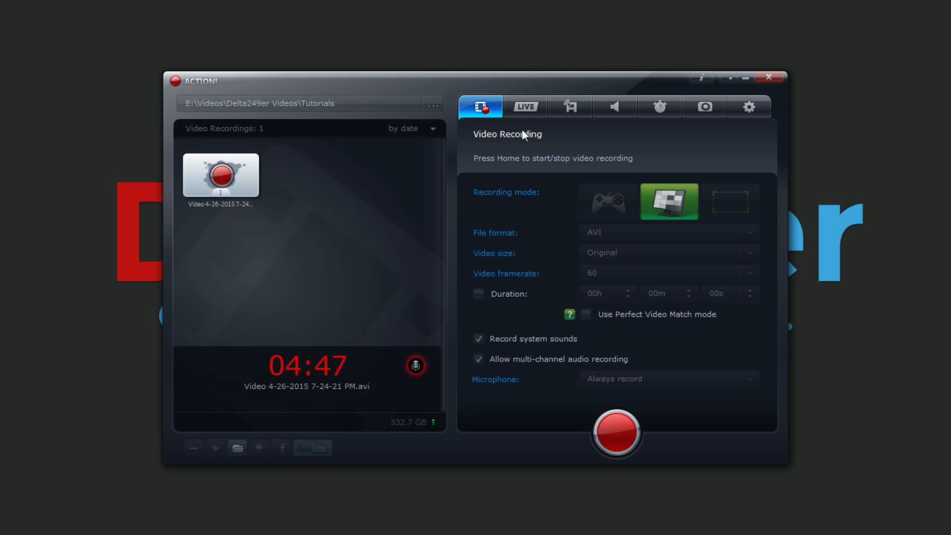
pyautogui.moveTo(616, 140)
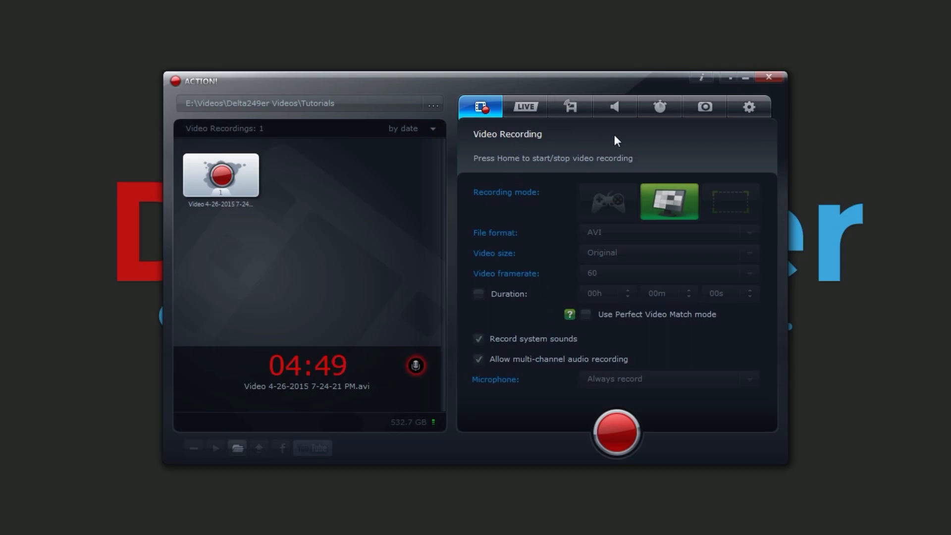
pyautogui.moveTo(629, 139)
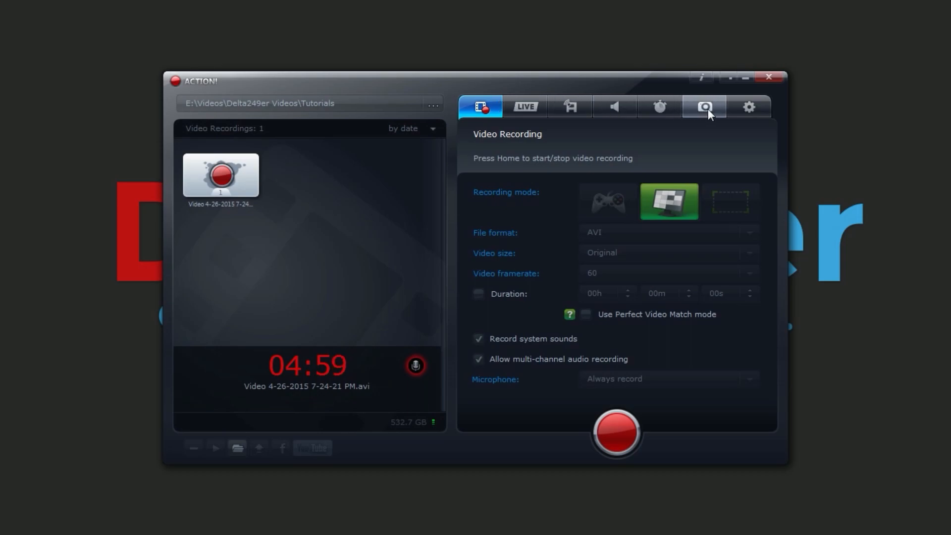
pyautogui.moveTo(748, 107)
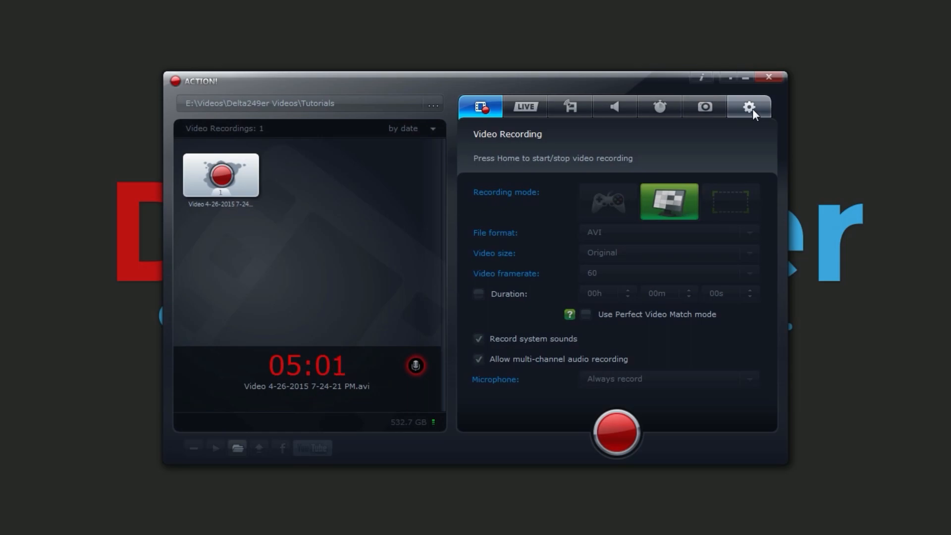
pyautogui.click(748, 106)
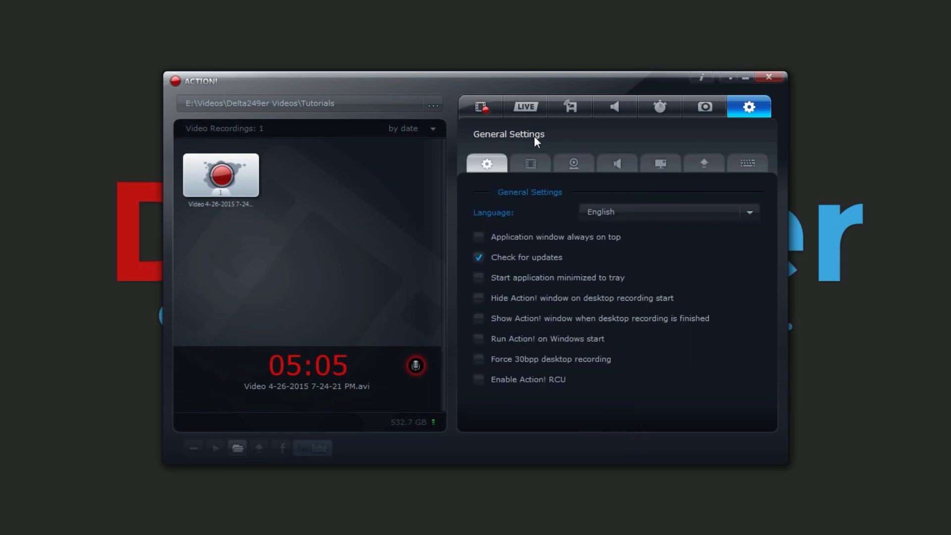
pyautogui.moveTo(607, 256)
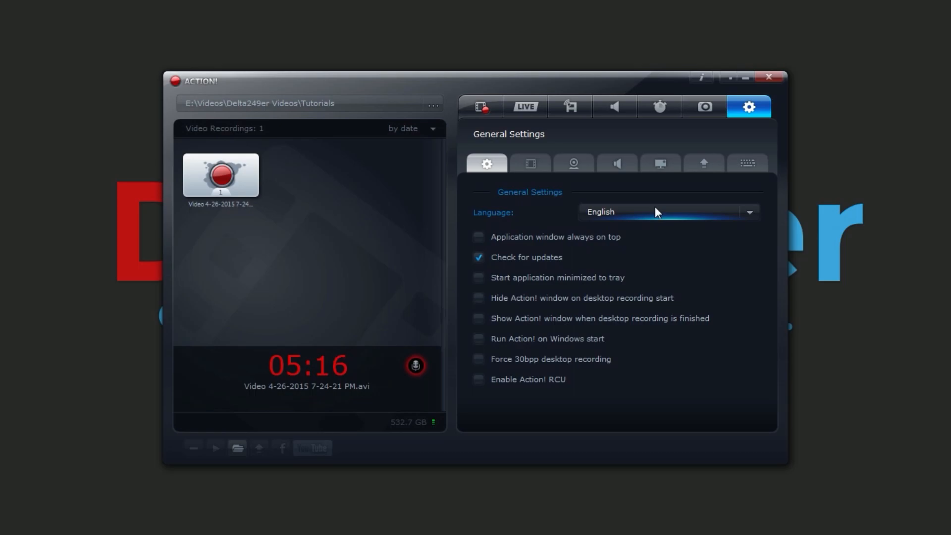
pyautogui.moveTo(650, 223)
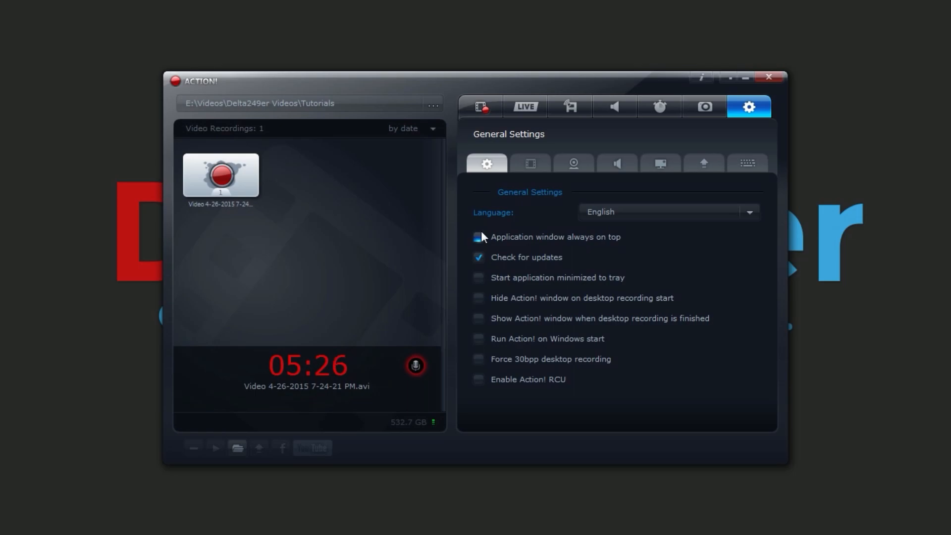
pyautogui.click(479, 258)
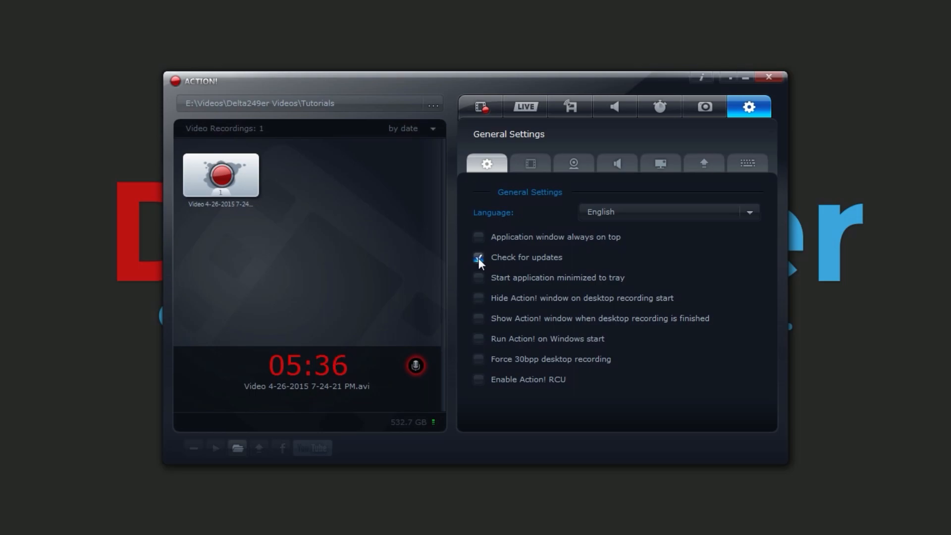
pyautogui.click(479, 257)
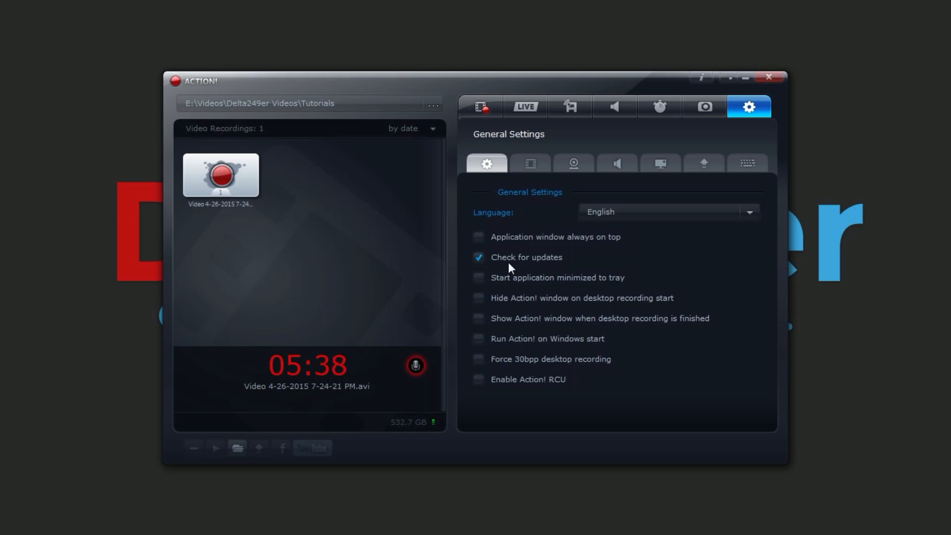
pyautogui.moveTo(514, 286)
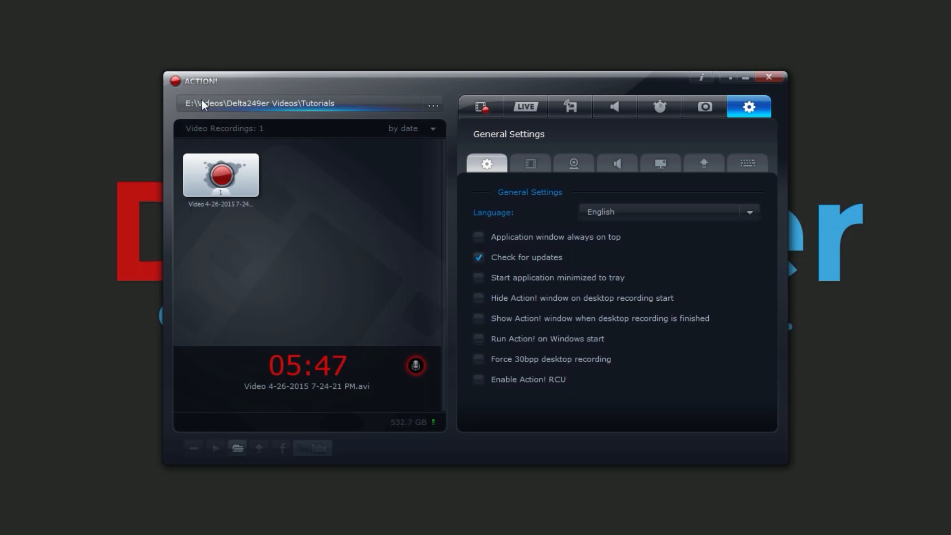
pyautogui.moveTo(368, 119)
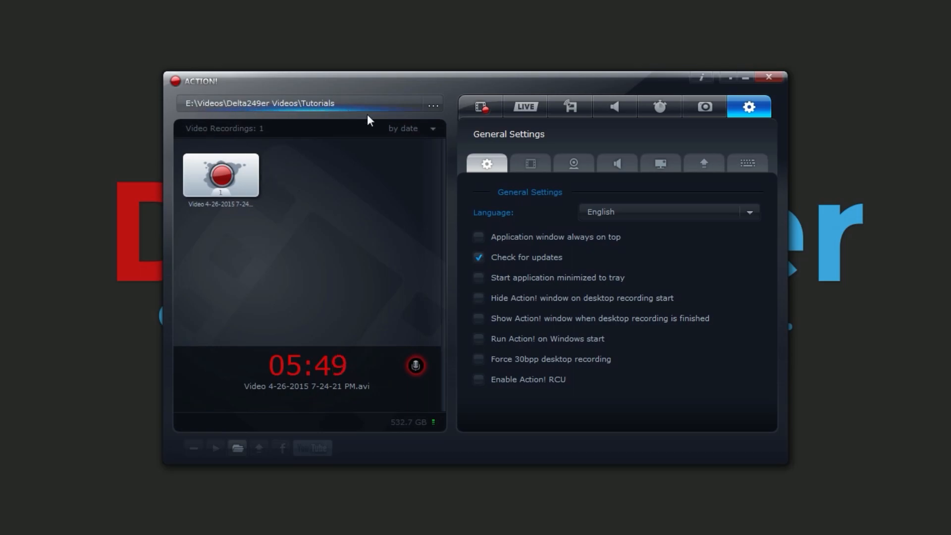
pyautogui.moveTo(326, 84)
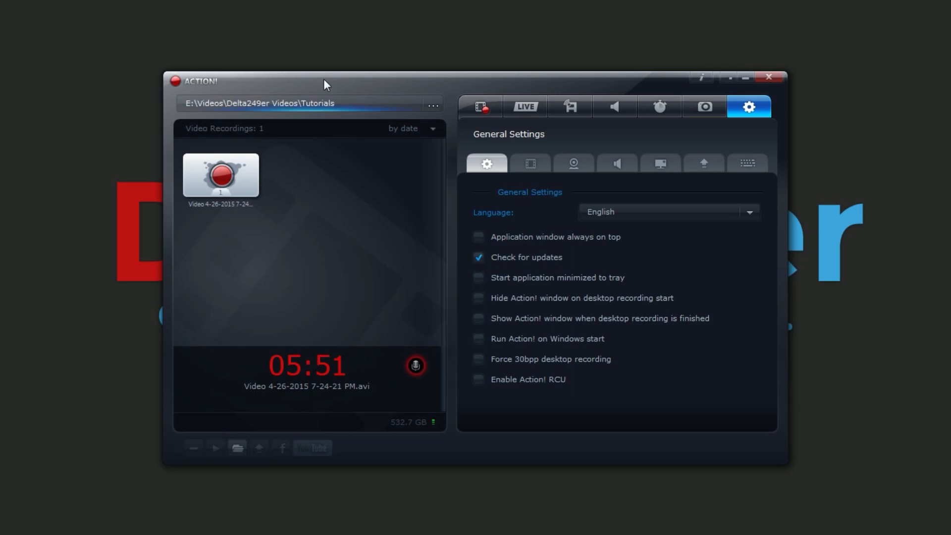
pyautogui.click(478, 297)
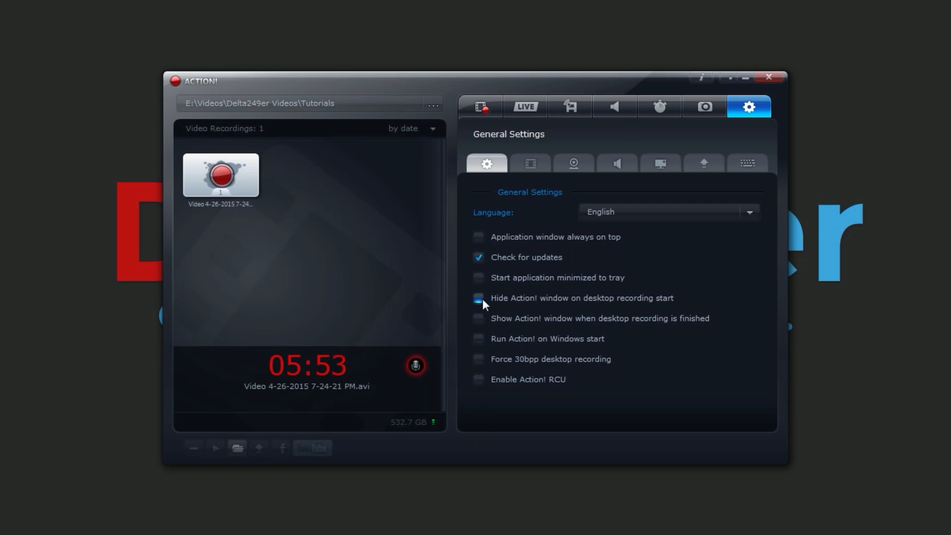
pyautogui.click(479, 297)
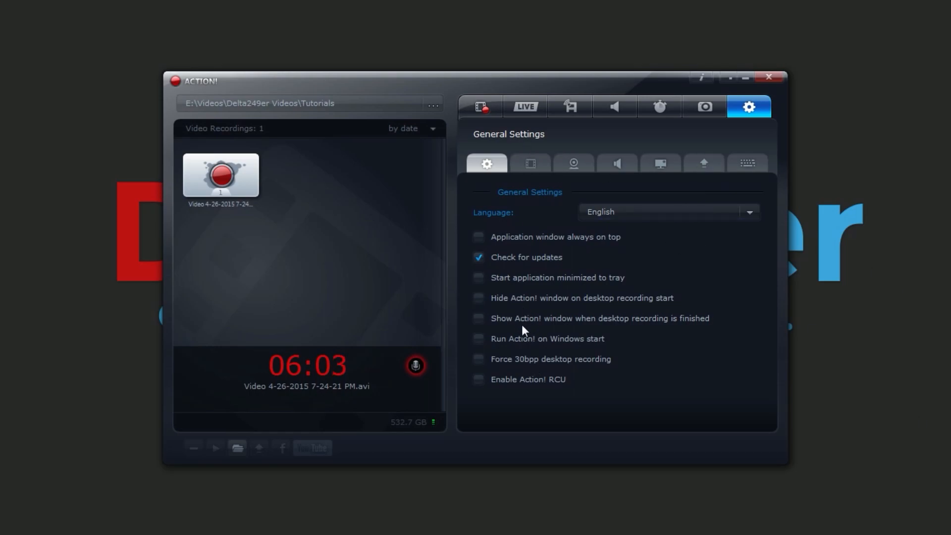
pyautogui.moveTo(579, 346)
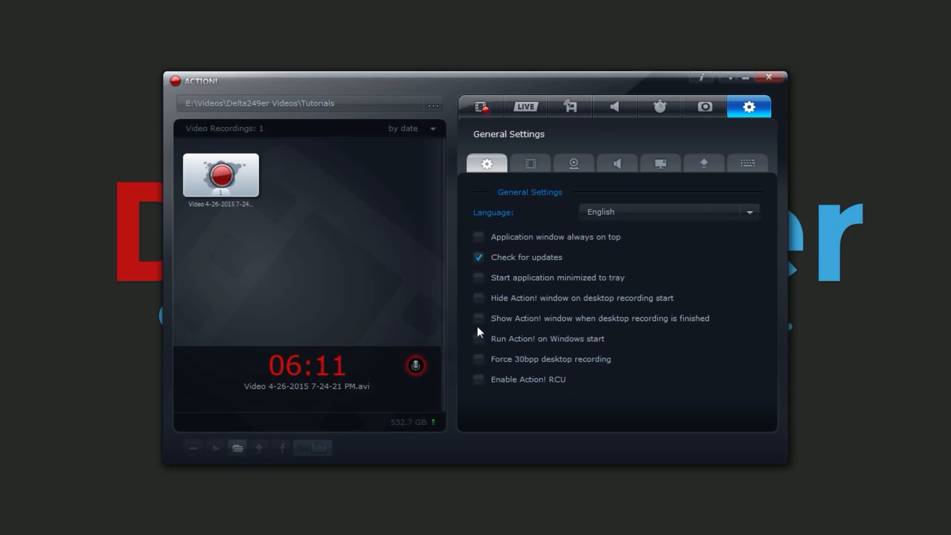
pyautogui.click(478, 318)
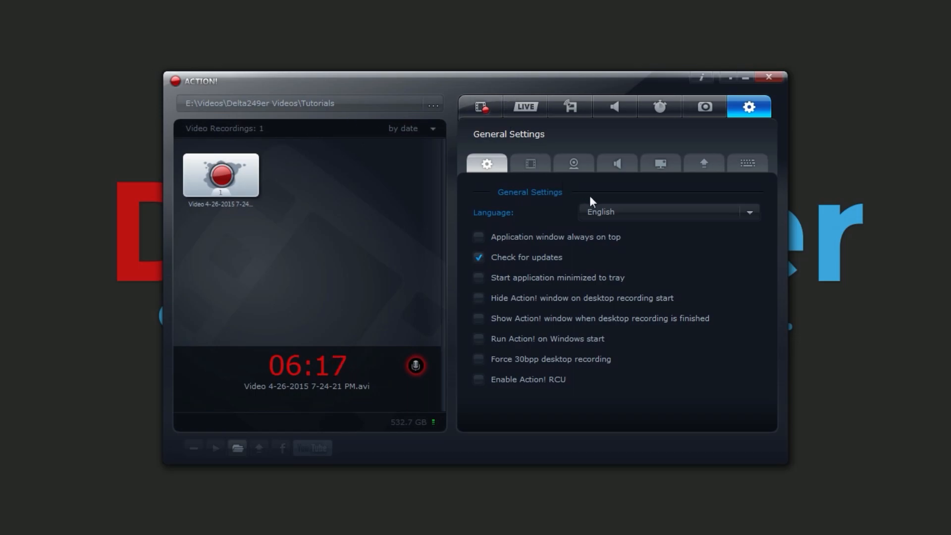
pyautogui.moveTo(490, 333)
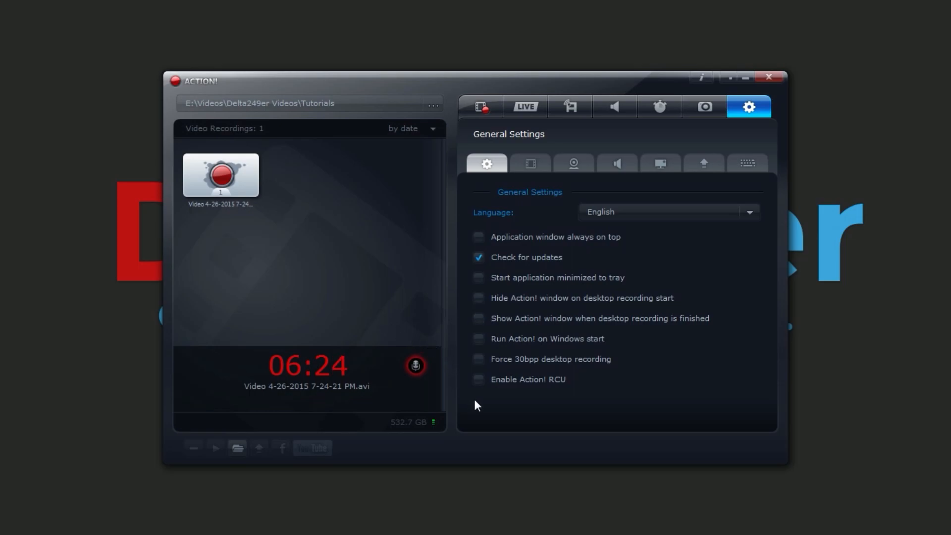
pyautogui.moveTo(566, 342)
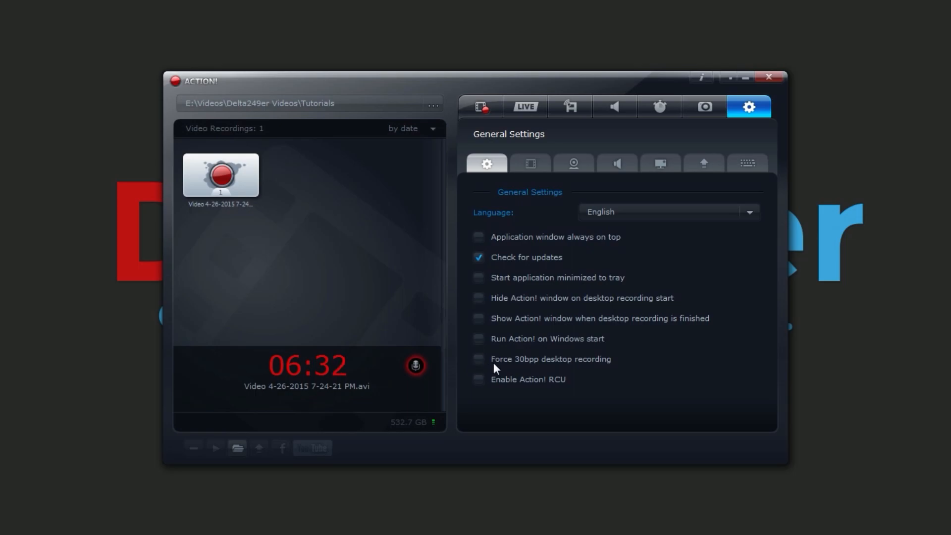
pyautogui.moveTo(563, 365)
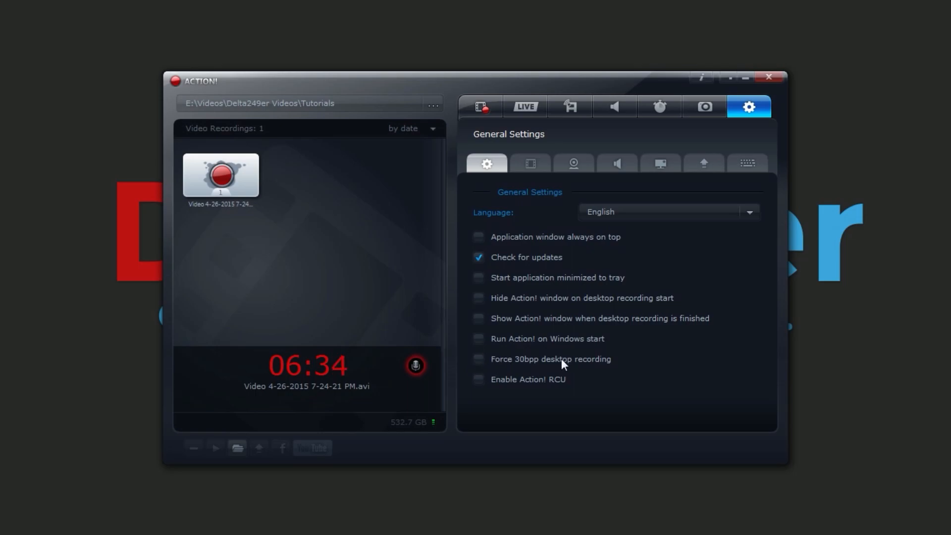
pyautogui.moveTo(503, 357)
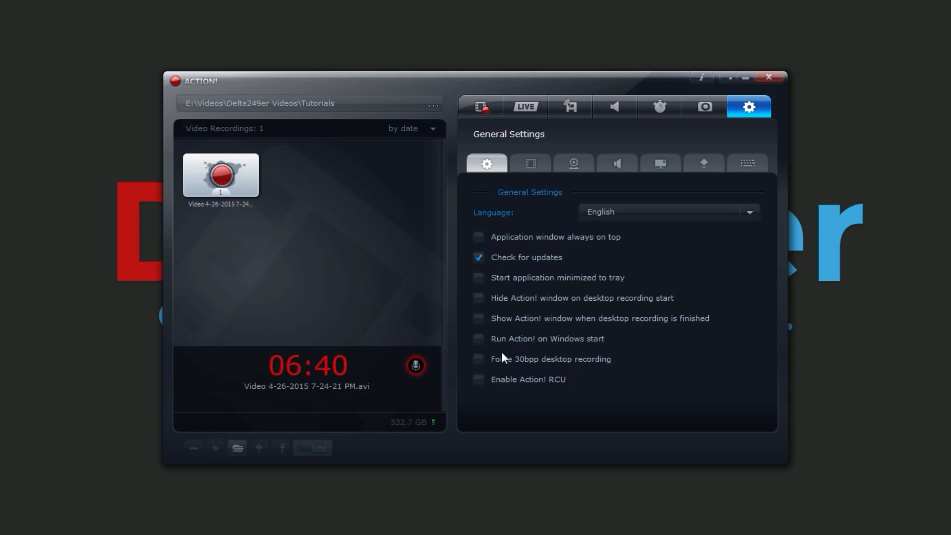
pyautogui.click(478, 358)
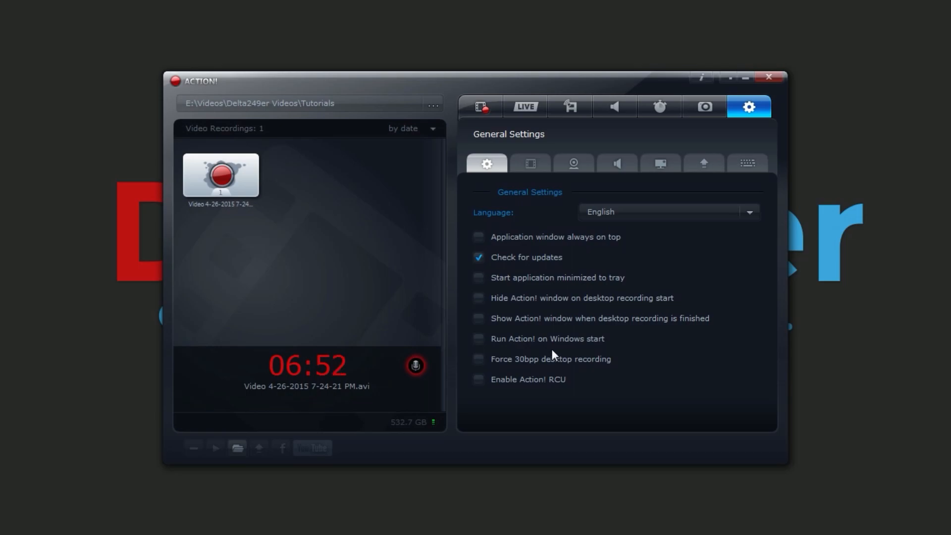
pyautogui.moveTo(610, 364)
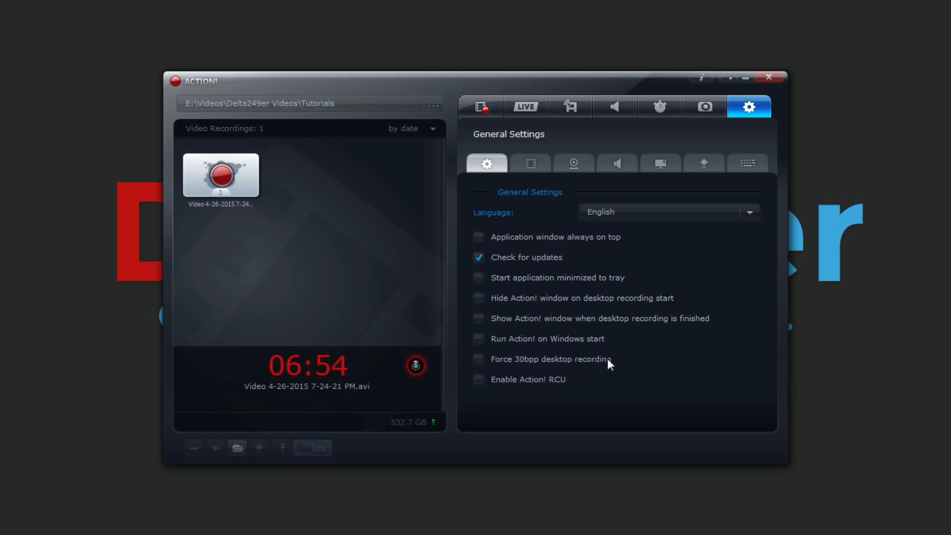
pyautogui.moveTo(540, 369)
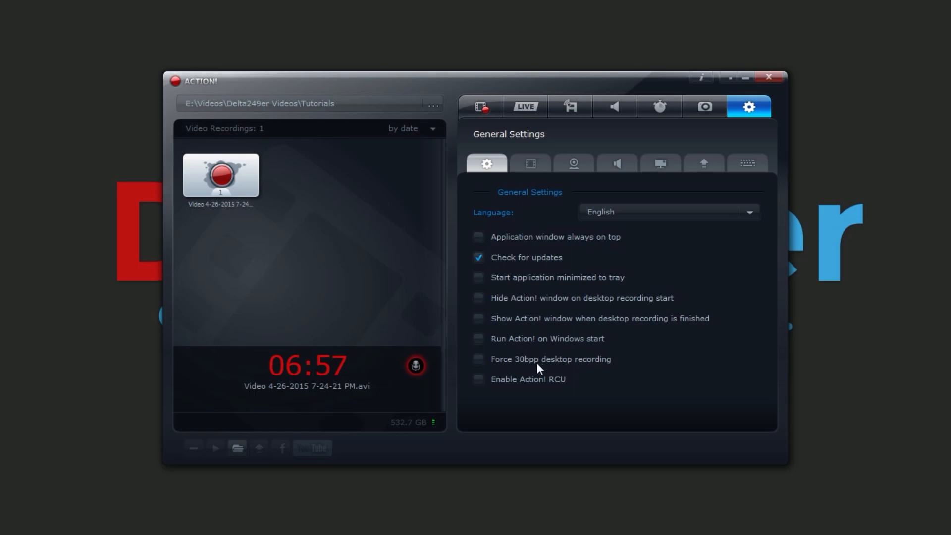
pyautogui.moveTo(533, 364)
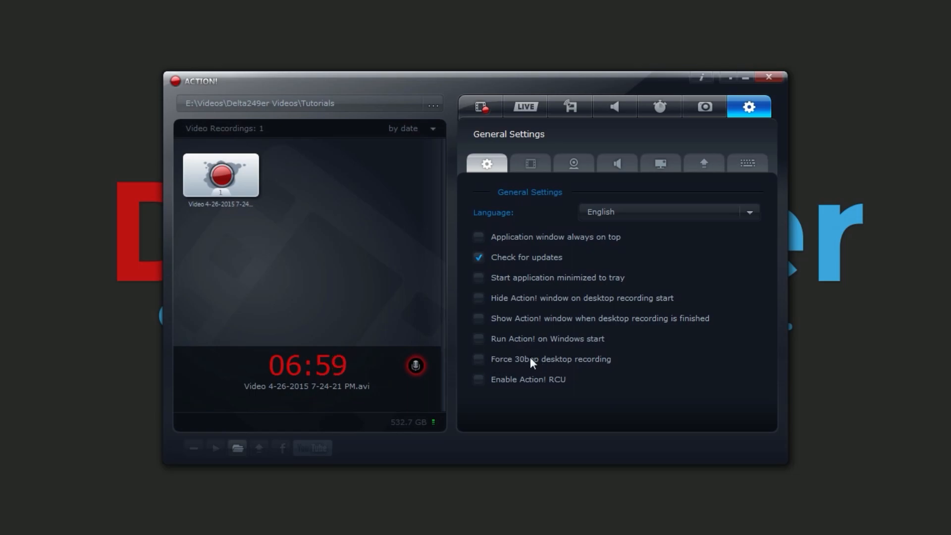
pyautogui.moveTo(479, 371)
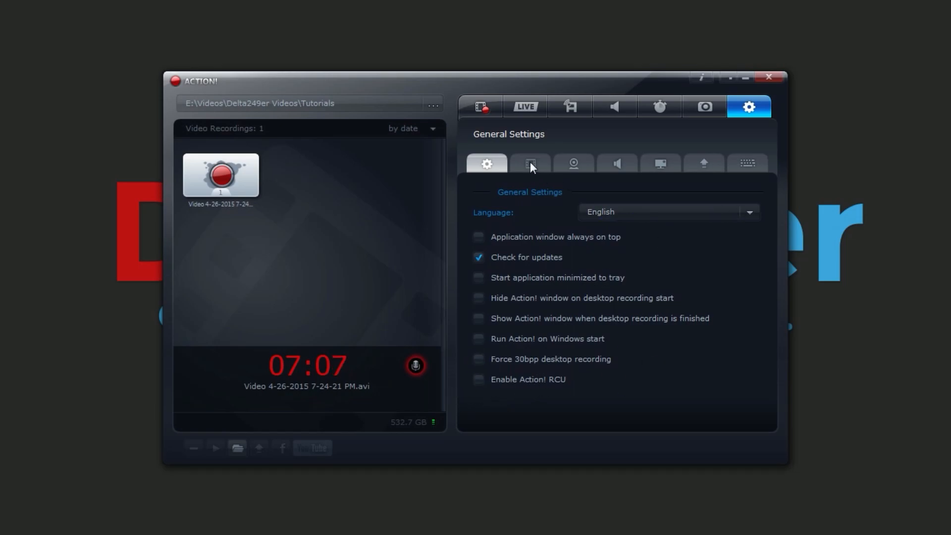
# Review the Video settings dropdown, then show Webcam settings with recording mode 'do not record'
pyautogui.click(529, 164)
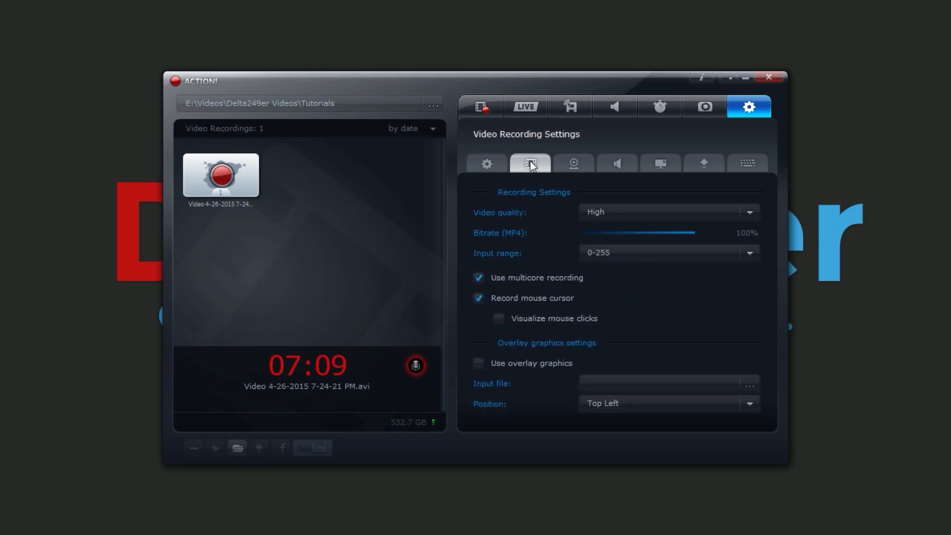
pyautogui.moveTo(593, 201)
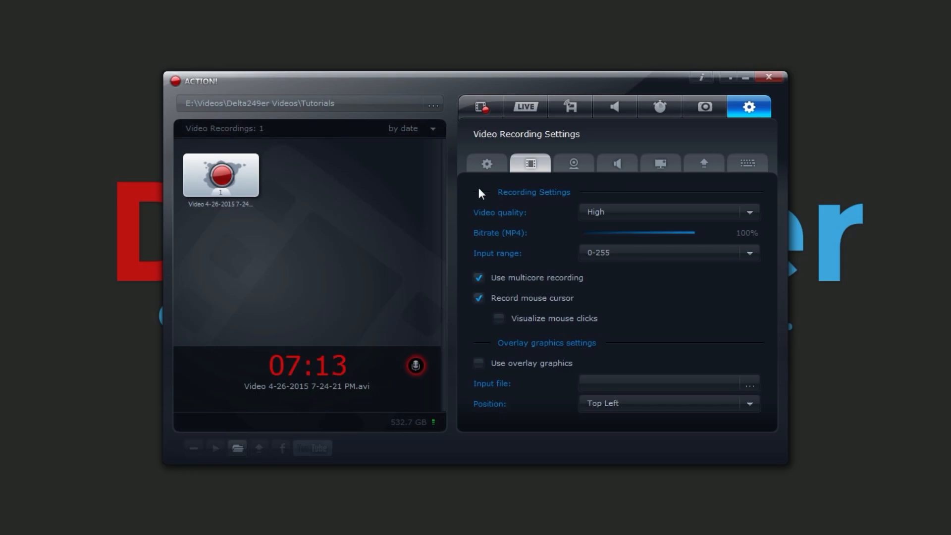
pyautogui.moveTo(532, 202)
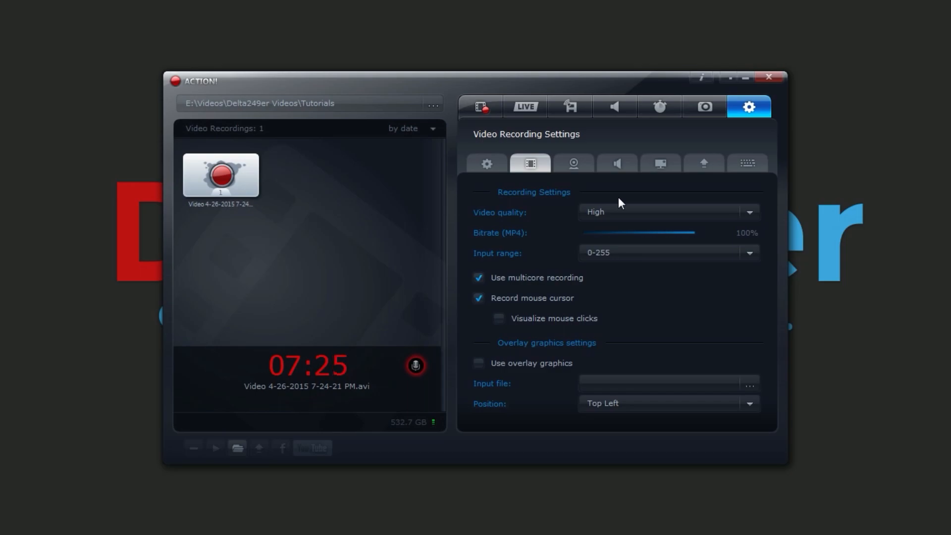
pyautogui.moveTo(532, 207)
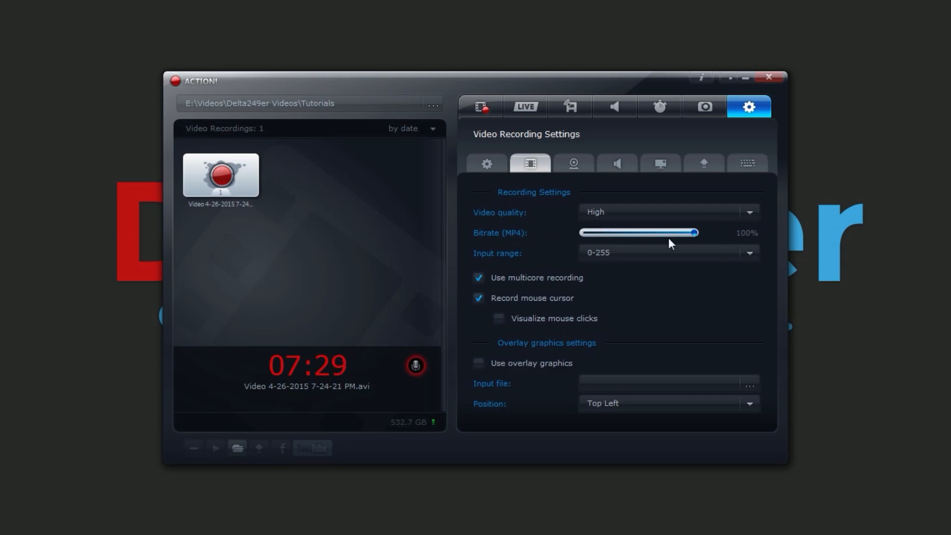
pyautogui.click(748, 253)
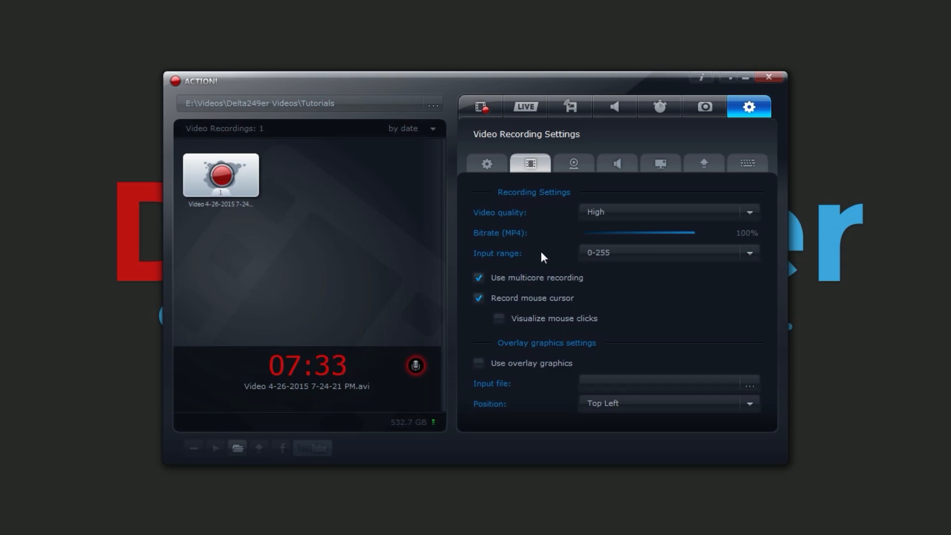
pyautogui.click(749, 253)
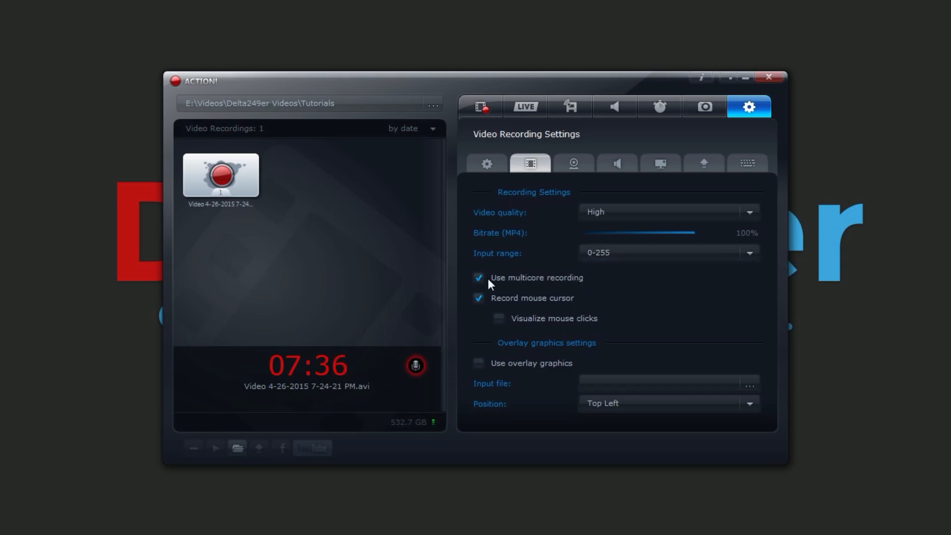
pyautogui.moveTo(517, 256)
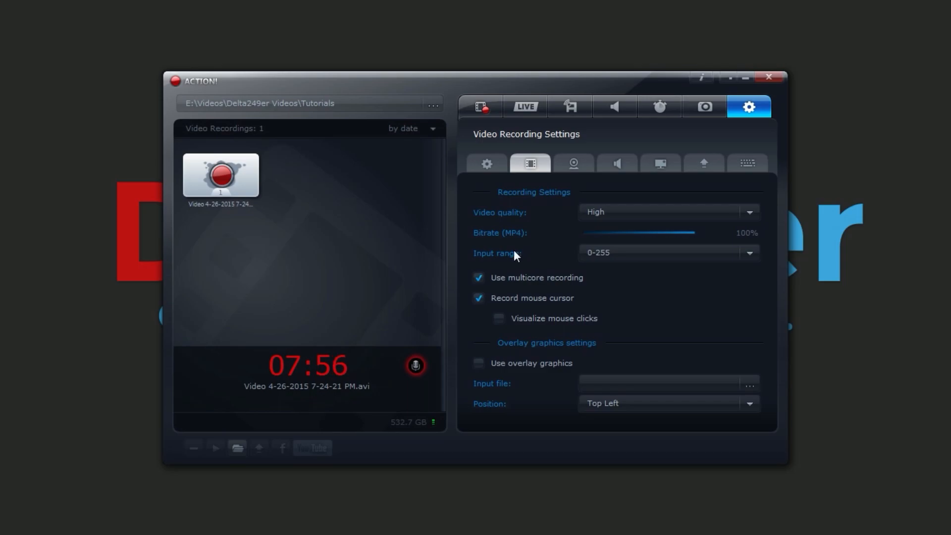
pyautogui.moveTo(524, 309)
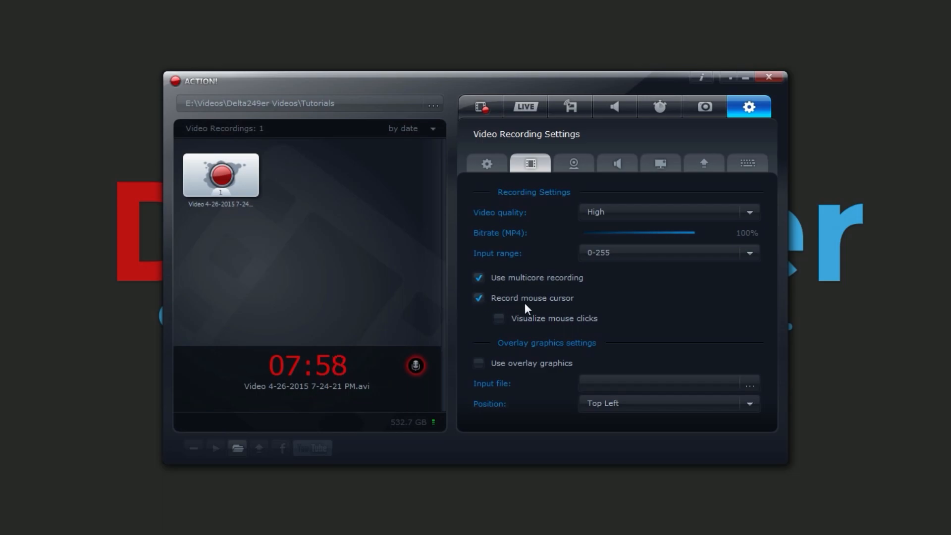
pyautogui.moveTo(324, 285)
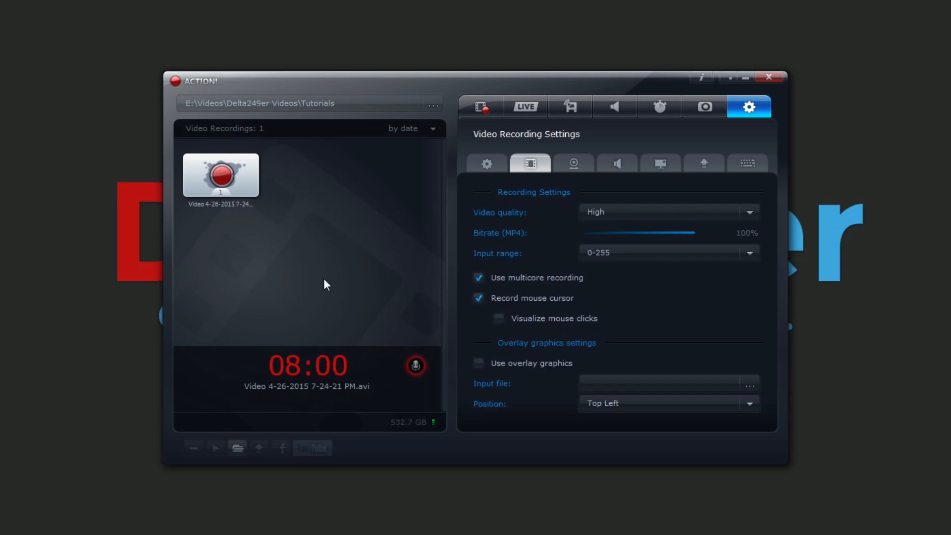
pyautogui.moveTo(625, 235)
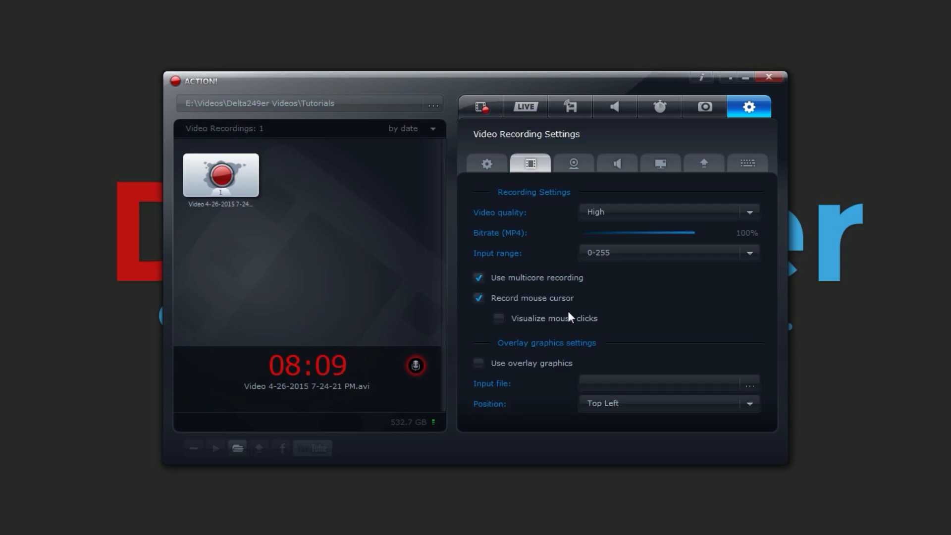
pyautogui.moveTo(503, 352)
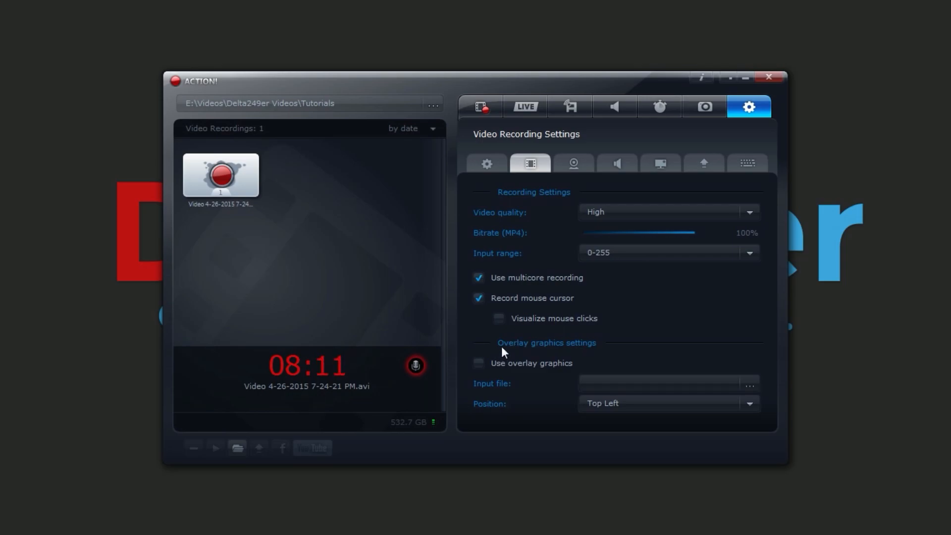
pyautogui.moveTo(580, 363)
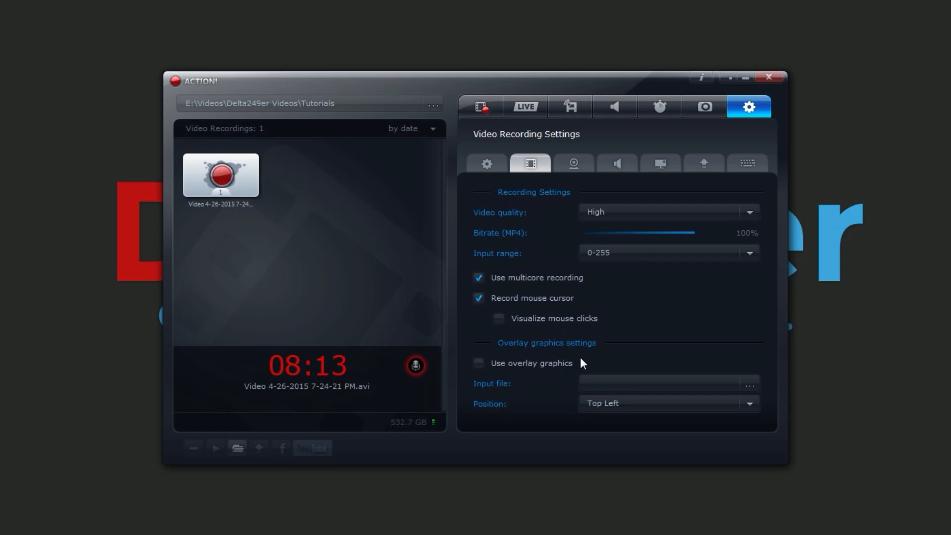
pyautogui.moveTo(630, 348)
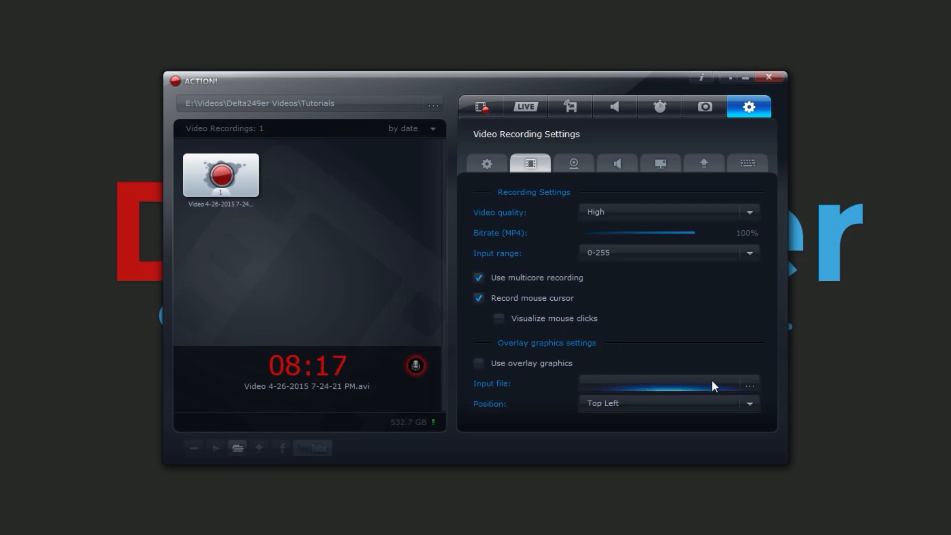
pyautogui.moveTo(632, 381)
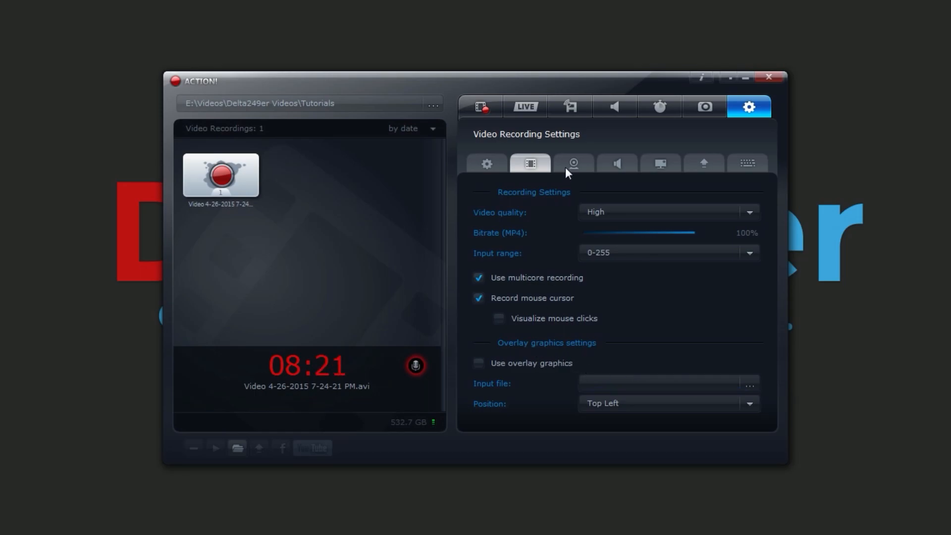
pyautogui.click(573, 164)
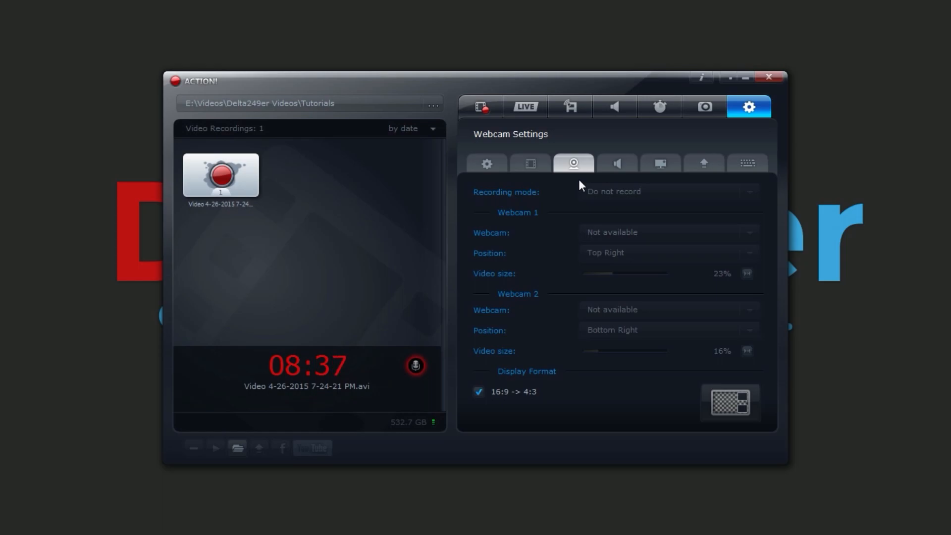
pyautogui.moveTo(631, 274)
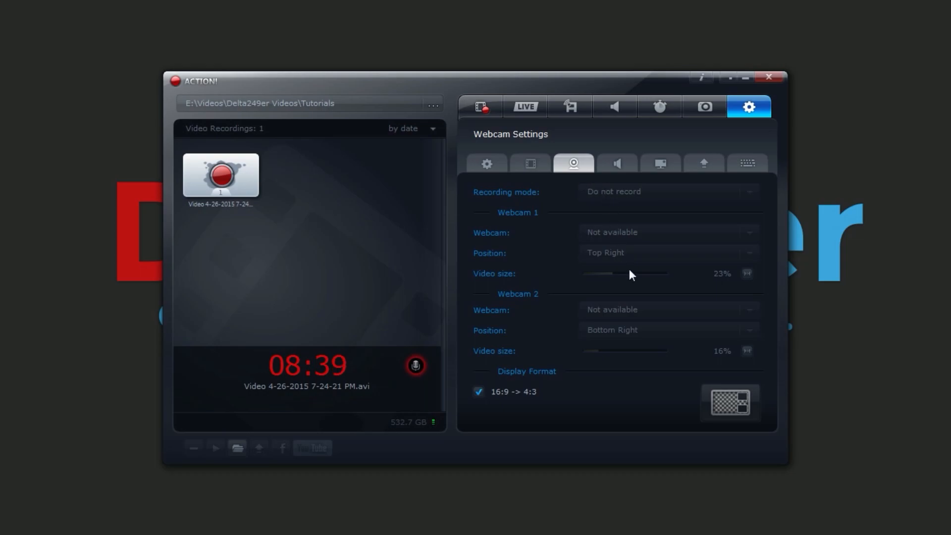
pyautogui.moveTo(628, 295)
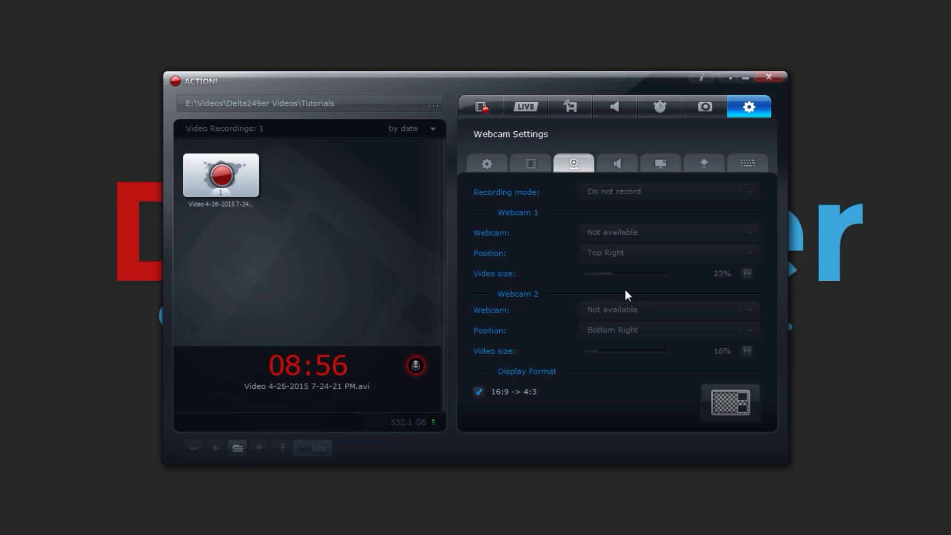
pyautogui.moveTo(584, 302)
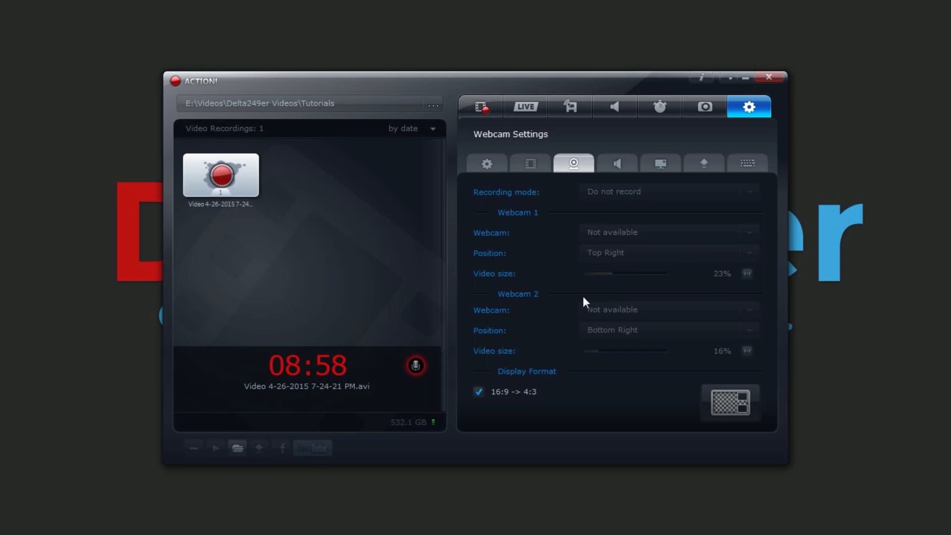
pyautogui.moveTo(441, 423)
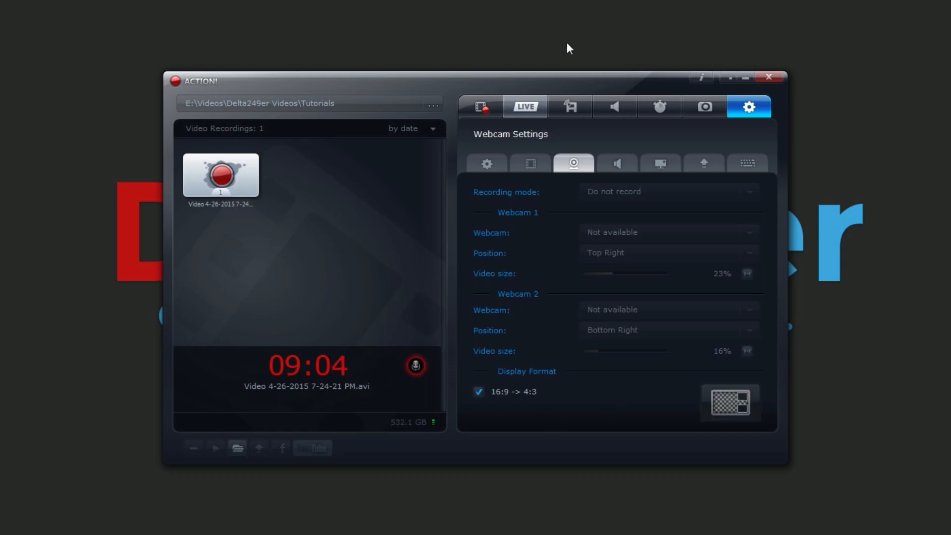
# In Audio settings keep System default microphone and leave the separate microphone track unchecked
pyautogui.click(616, 164)
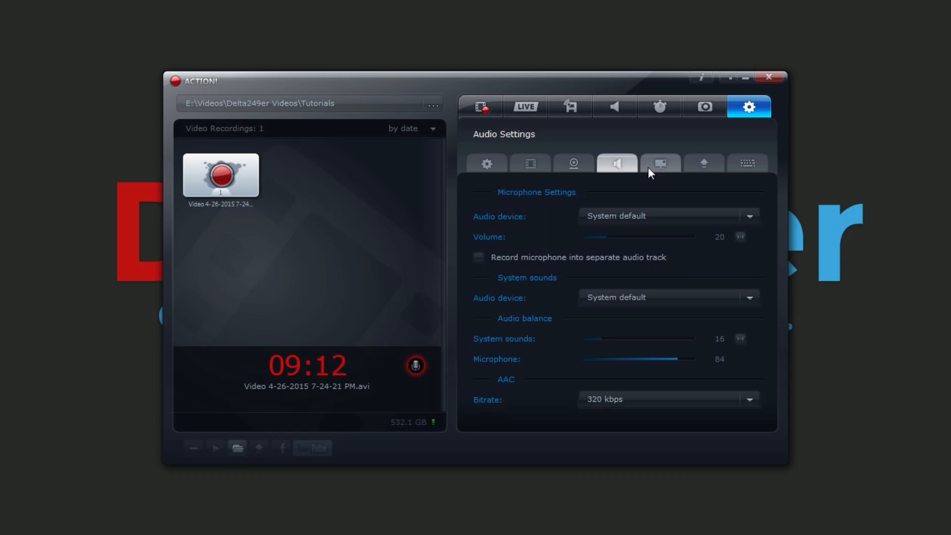
pyautogui.click(748, 216)
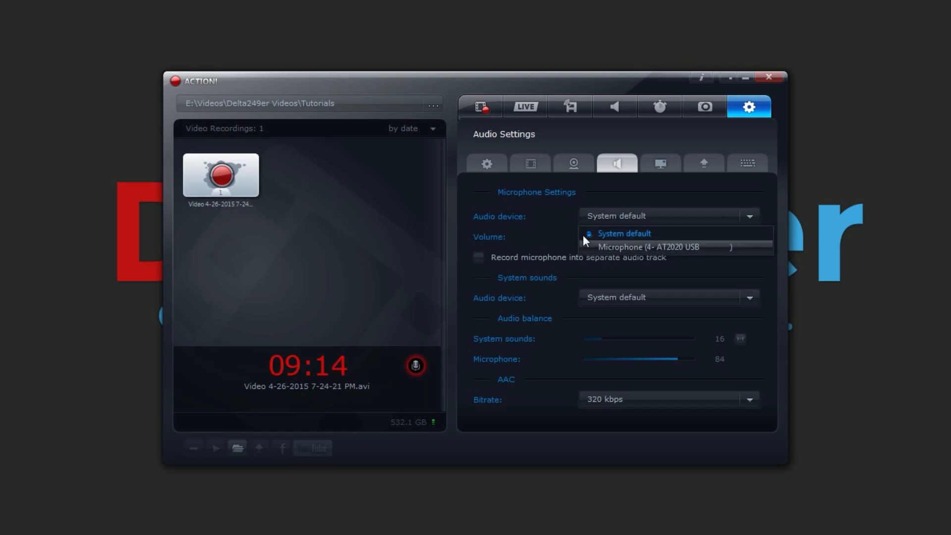
pyautogui.click(623, 233)
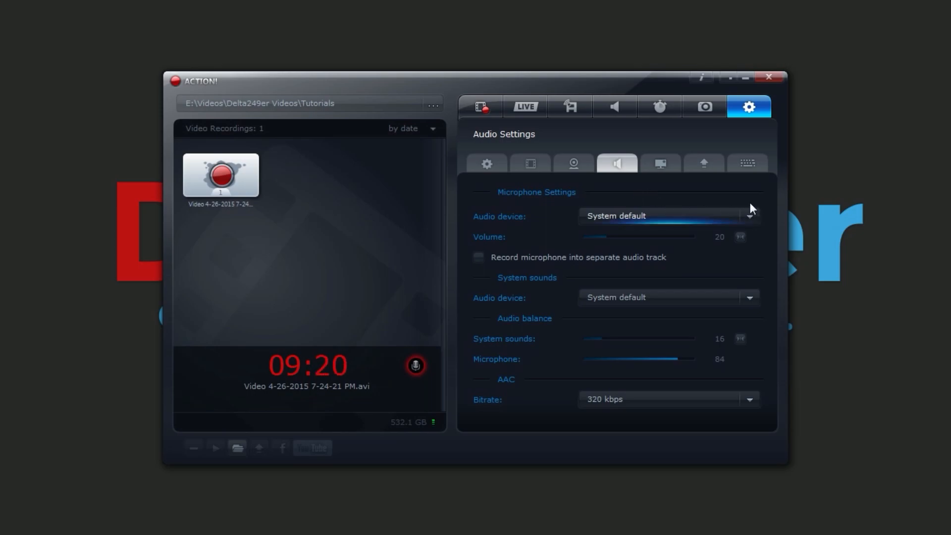
pyautogui.moveTo(514, 237)
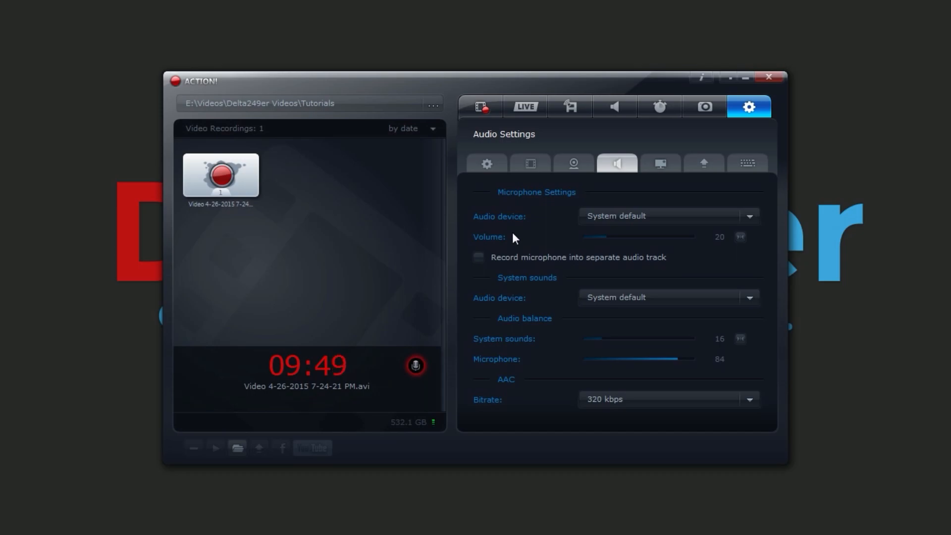
pyautogui.click(478, 257)
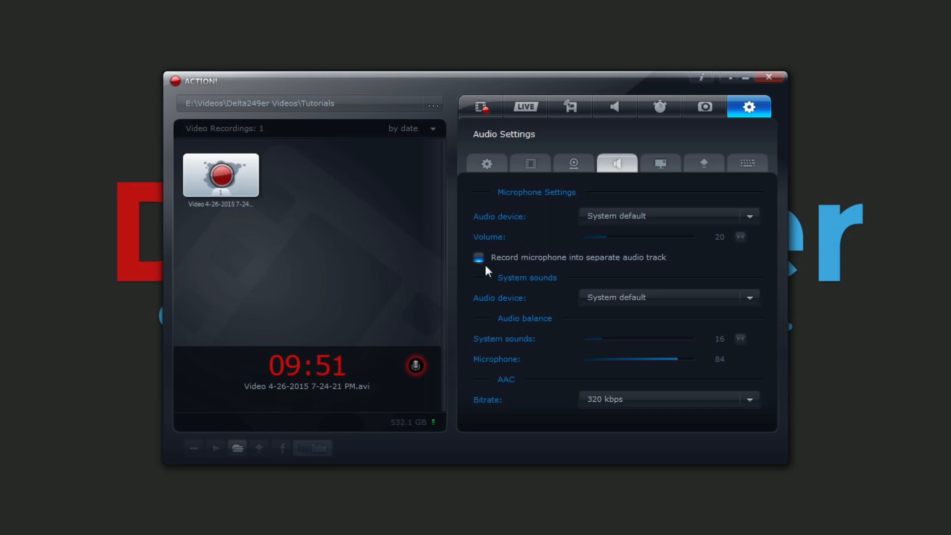
pyautogui.click(478, 257)
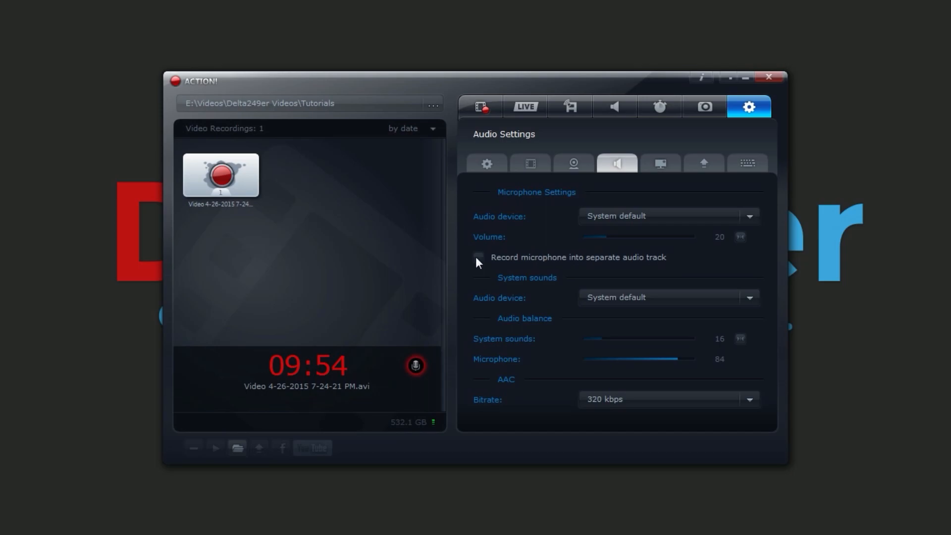
pyautogui.moveTo(548, 256)
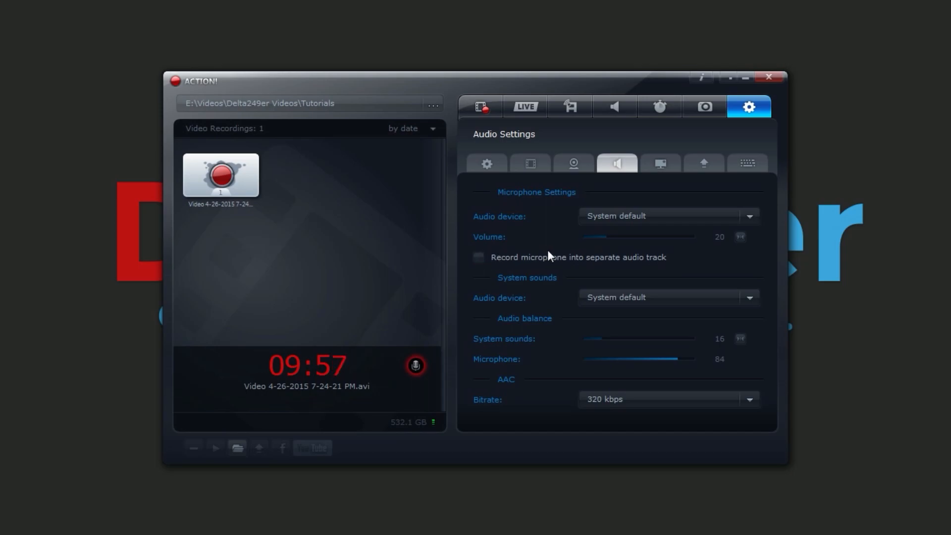
pyautogui.click(479, 257)
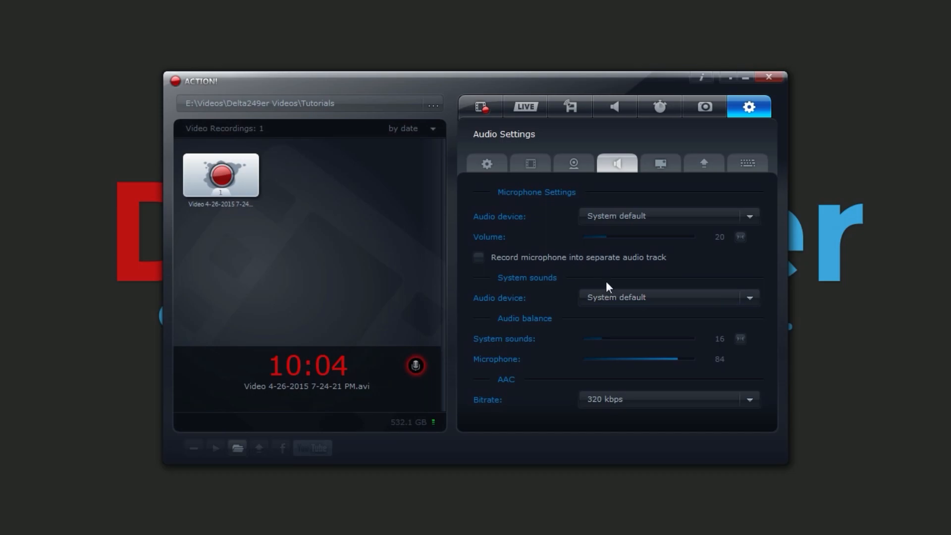
pyautogui.moveTo(543, 333)
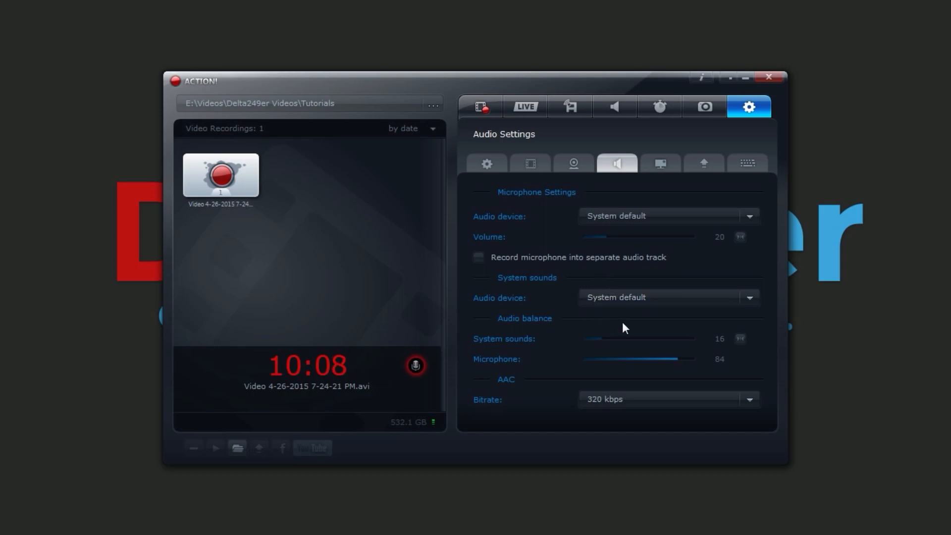
pyautogui.moveTo(490, 370)
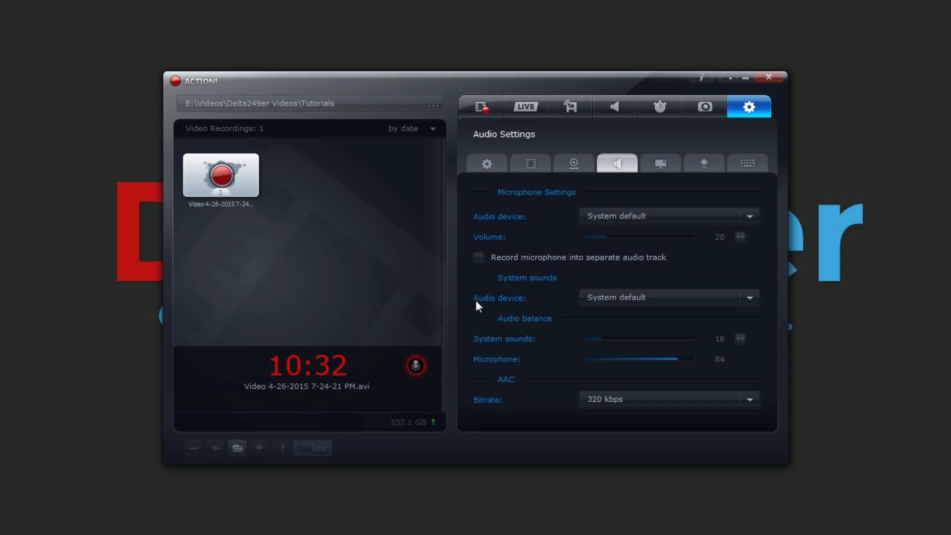
pyautogui.moveTo(488, 401)
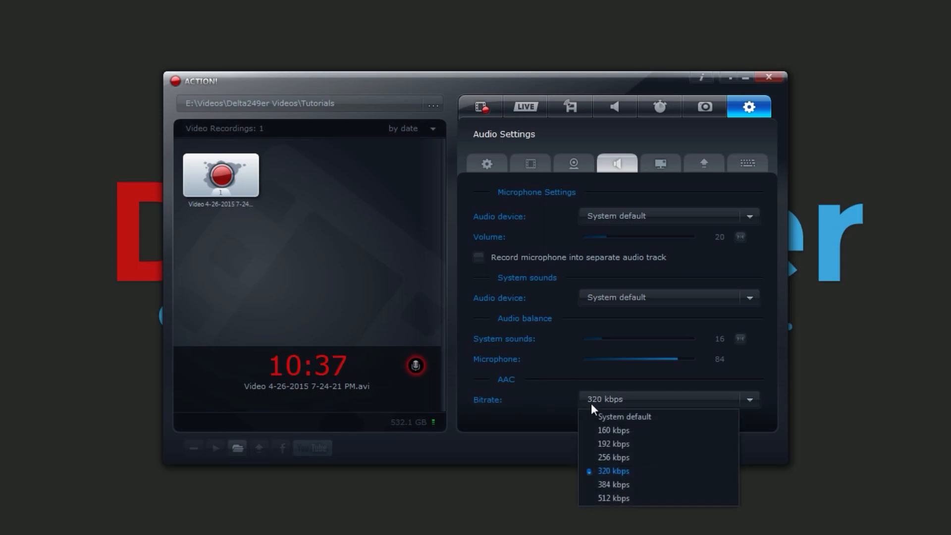
pyautogui.click(613, 471)
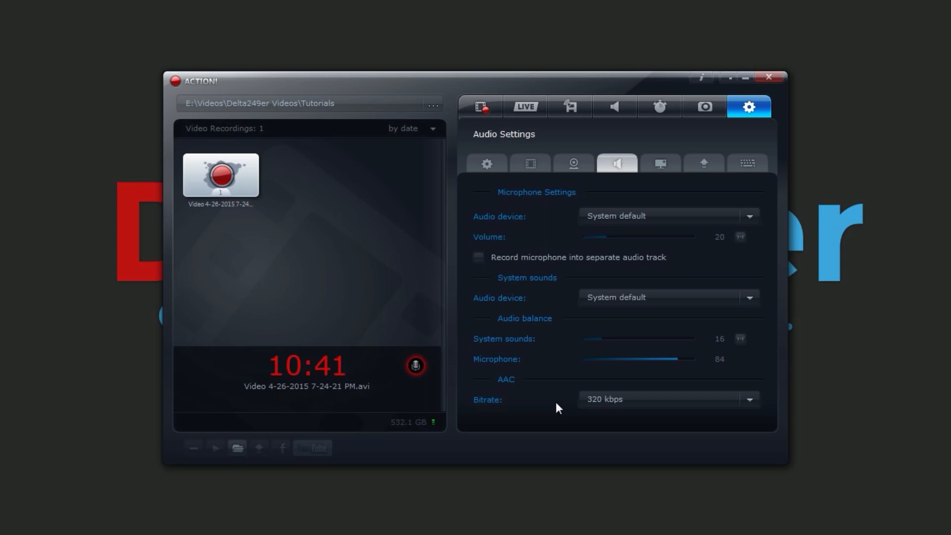
pyautogui.moveTo(612, 414)
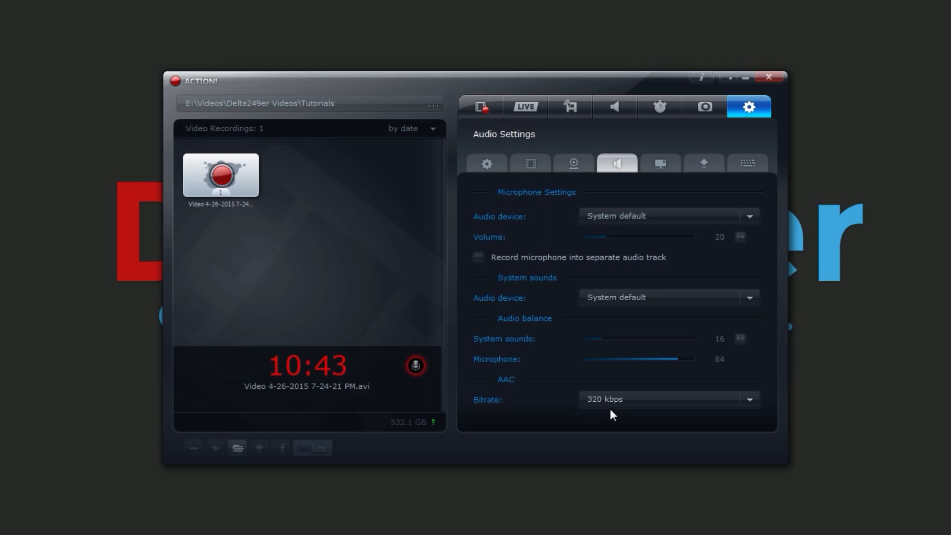
pyautogui.click(749, 399)
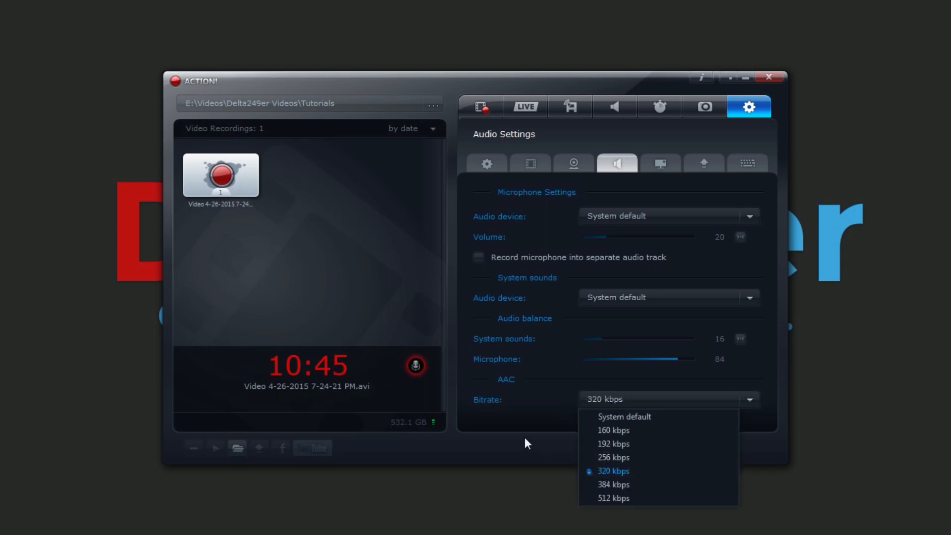
pyautogui.moveTo(613, 484)
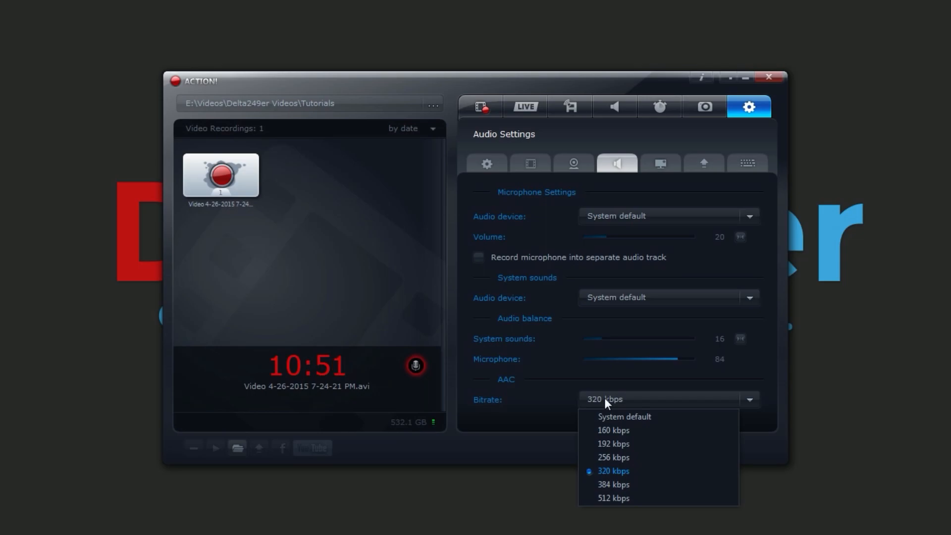
pyautogui.moveTo(664, 419)
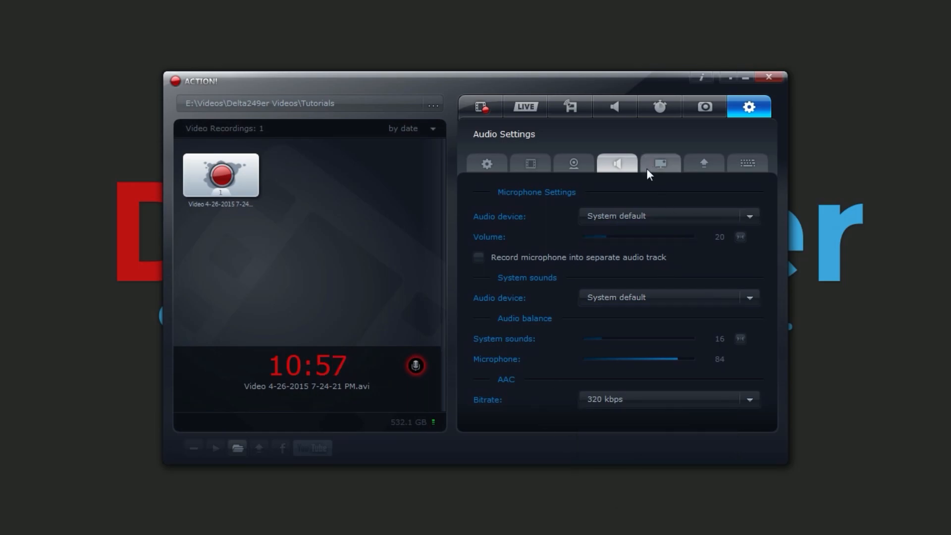
# Switch to the HUD tab to review HUD options and startup position
pyautogui.click(659, 164)
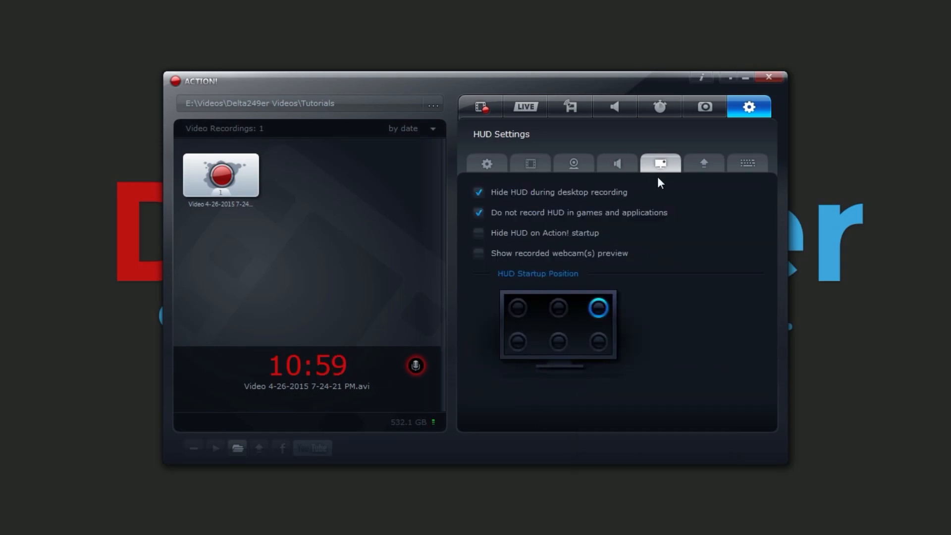
pyautogui.moveTo(745, 178)
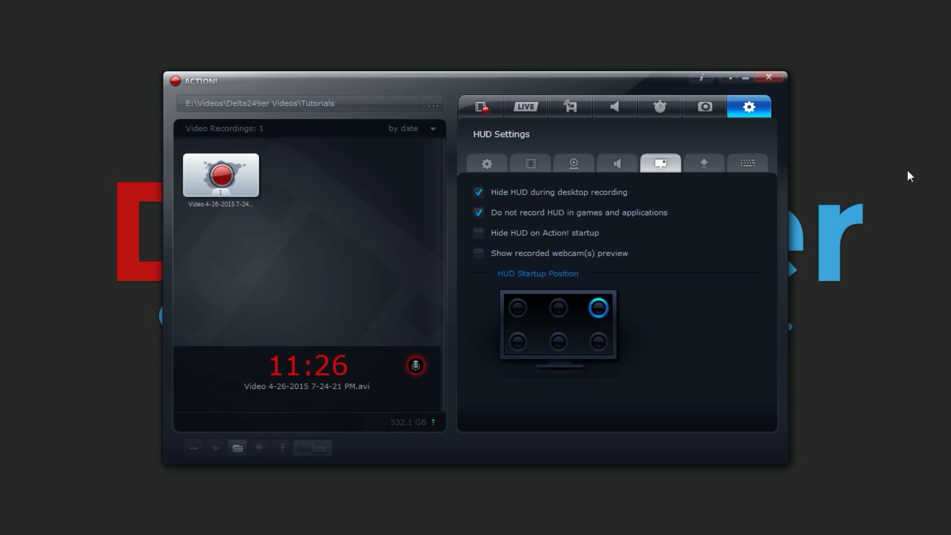
pyautogui.moveTo(548, 237)
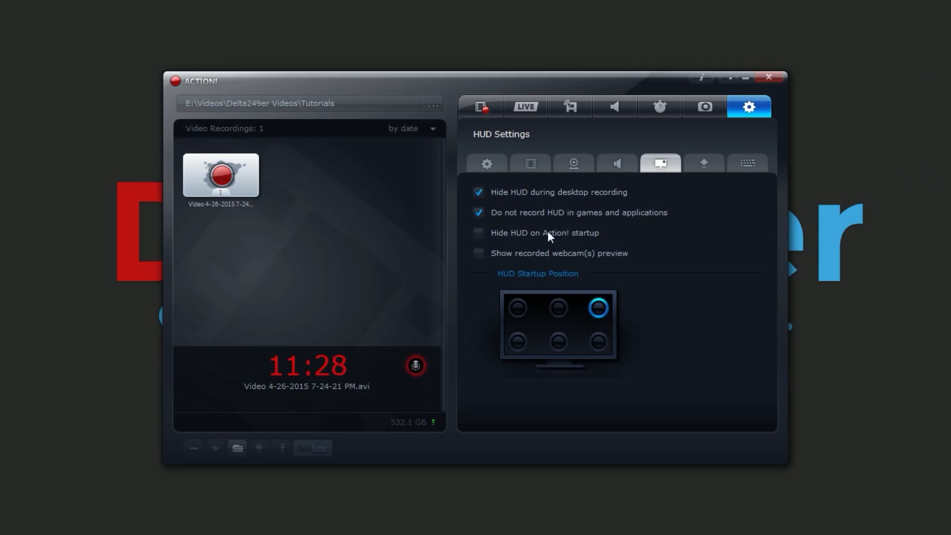
pyautogui.moveTo(541, 253)
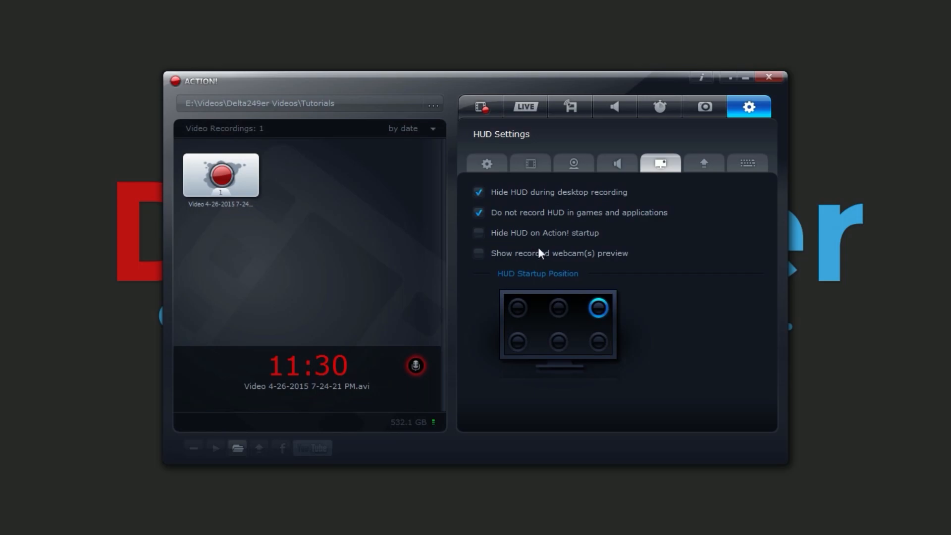
pyautogui.moveTo(653, 258)
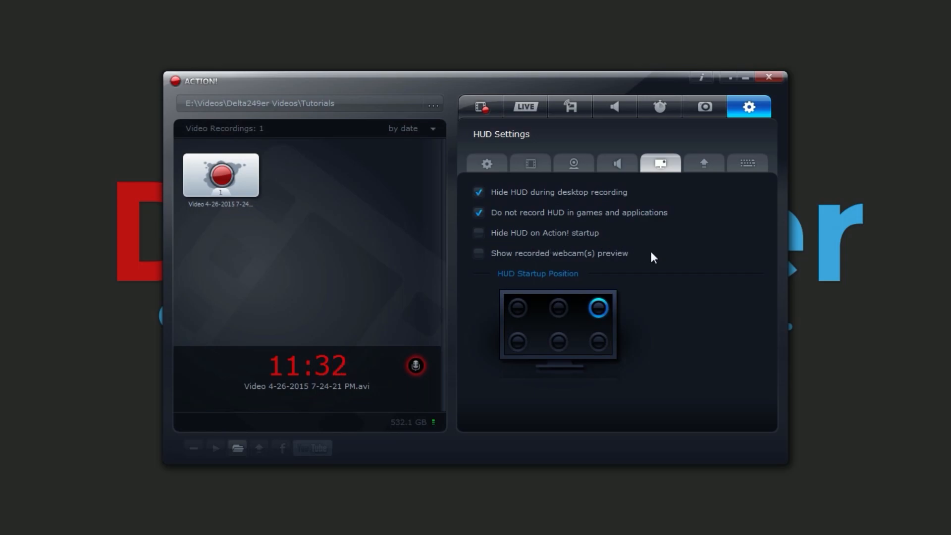
pyautogui.moveTo(504, 253)
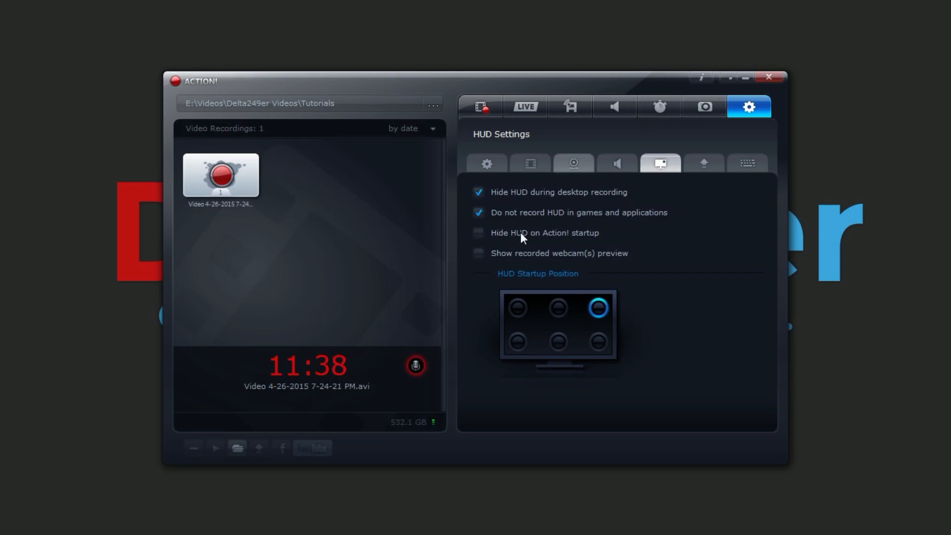
pyautogui.moveTo(614, 303)
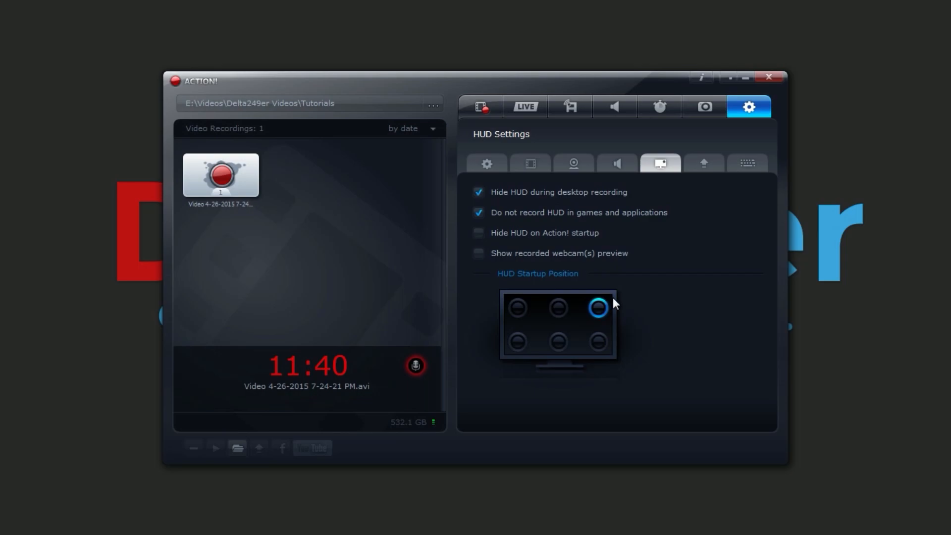
pyautogui.moveTo(662, 303)
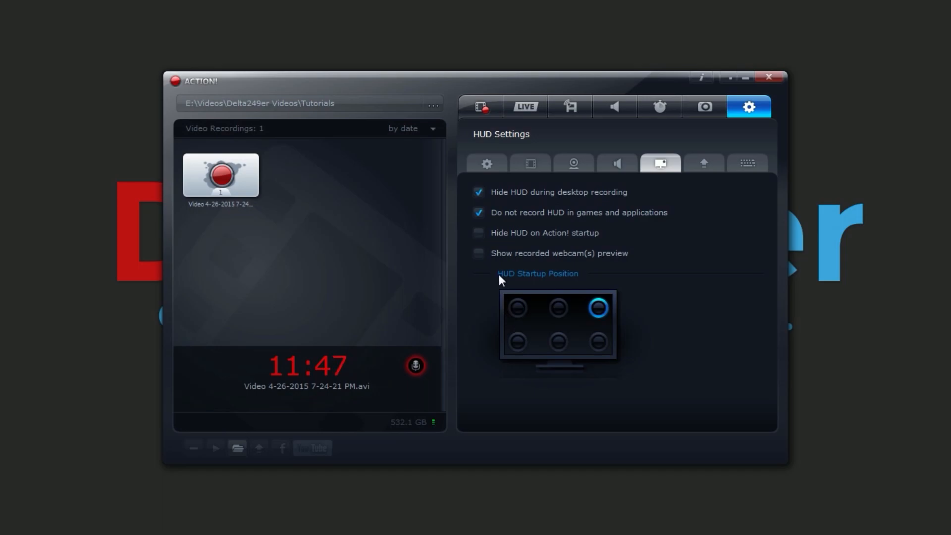
pyautogui.moveTo(517, 281)
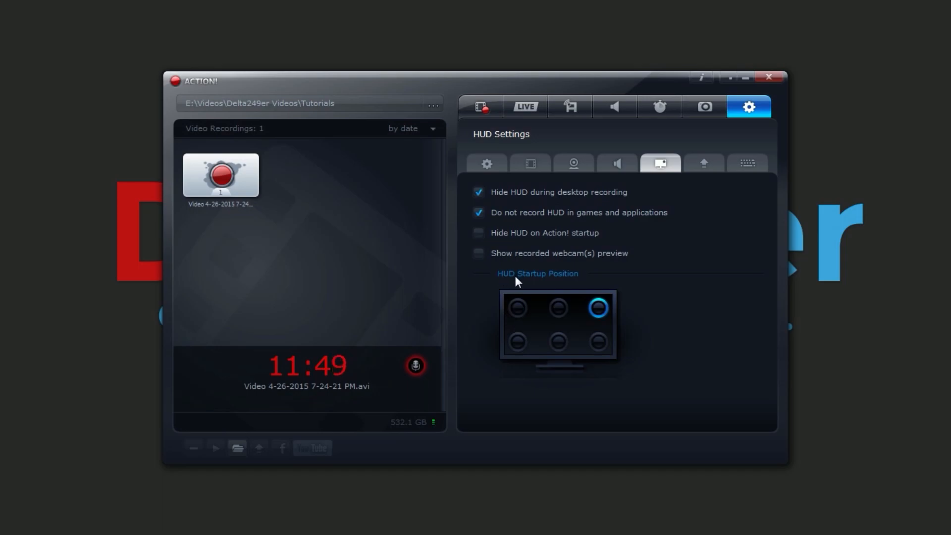
pyautogui.moveTo(597, 308)
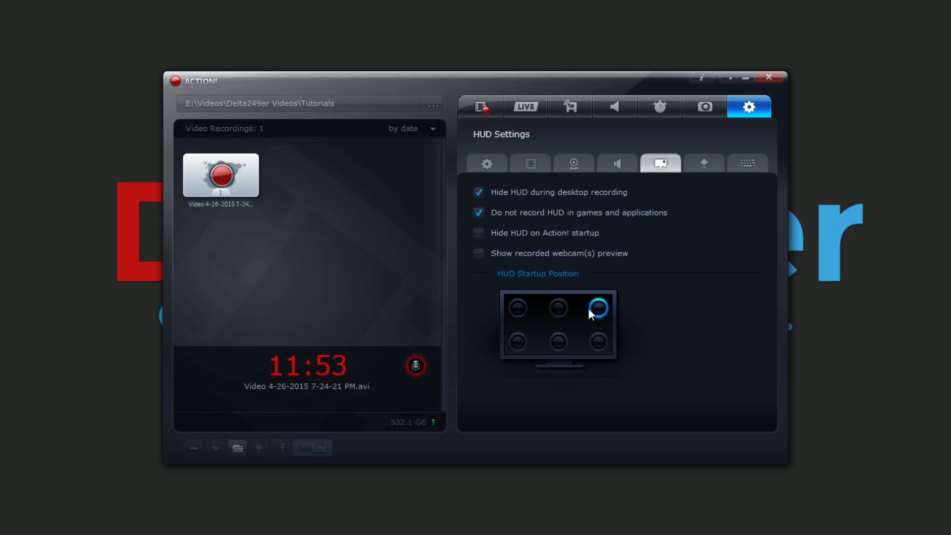
pyautogui.moveTo(597, 350)
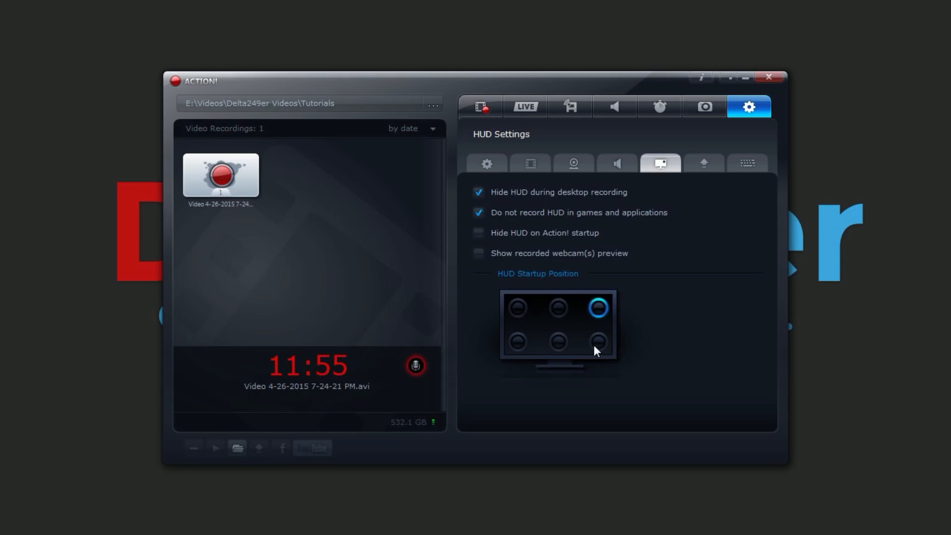
pyautogui.moveTo(654, 308)
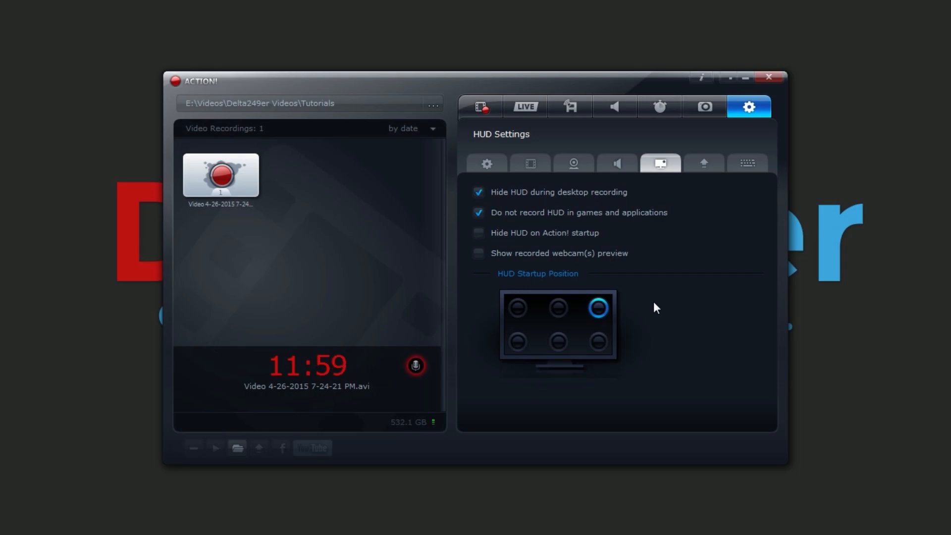
# Review the Export tab, then show Hotkeys with Record Video on Home
pyautogui.click(703, 164)
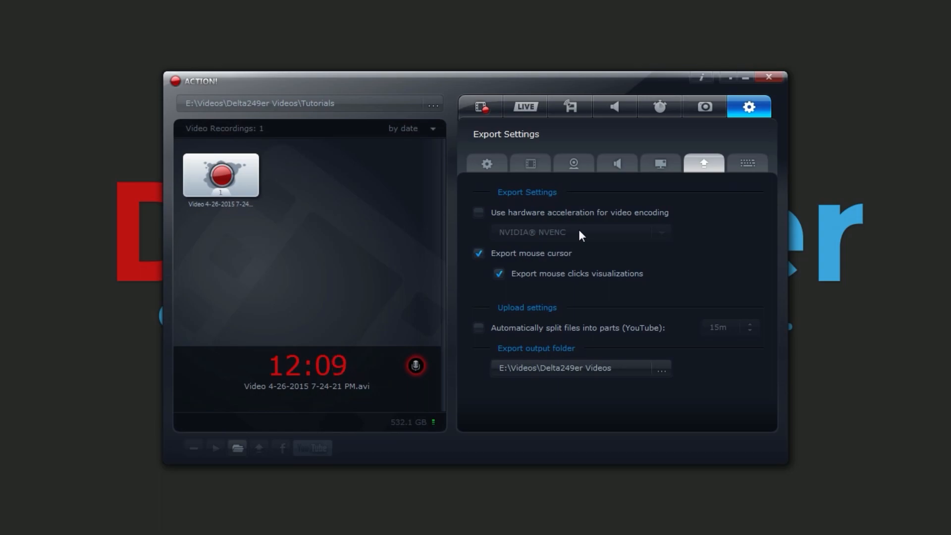
pyautogui.moveTo(580, 226)
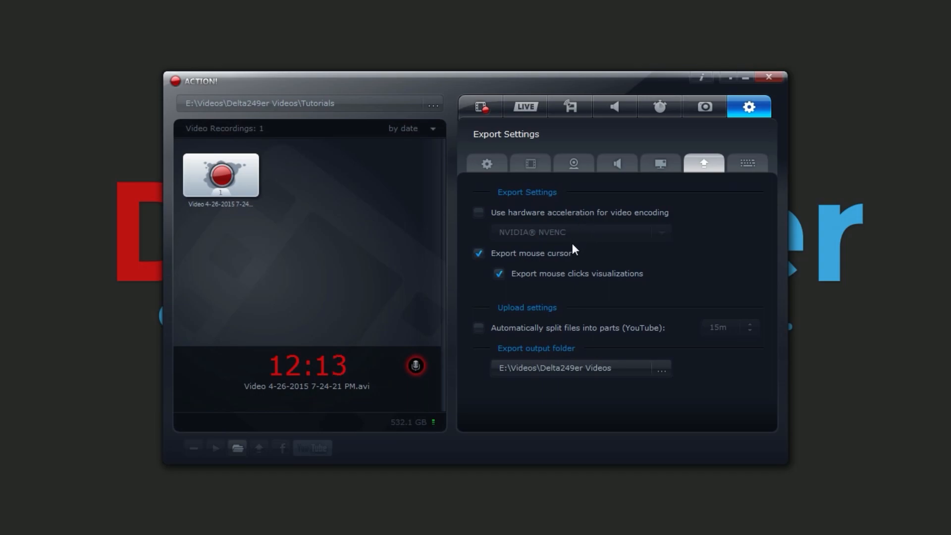
pyautogui.click(746, 164)
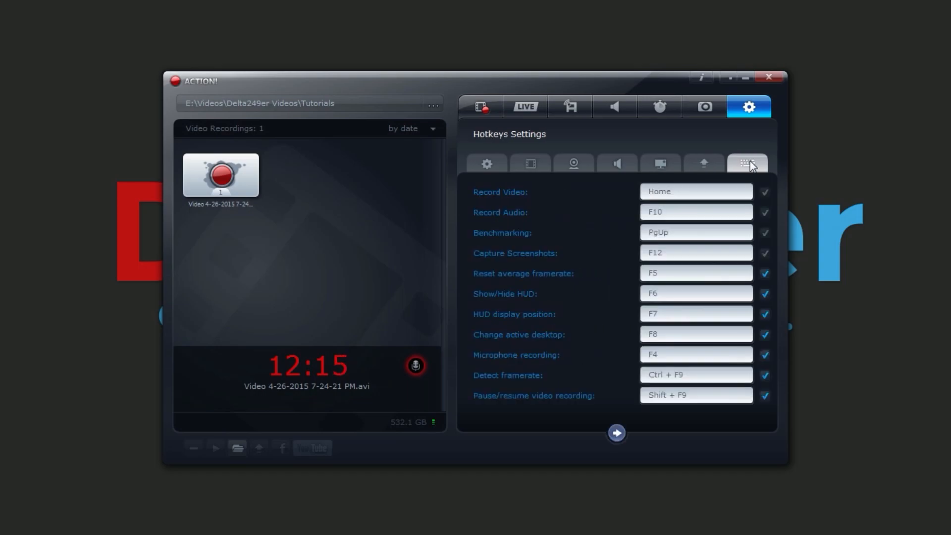
pyautogui.click(697, 211)
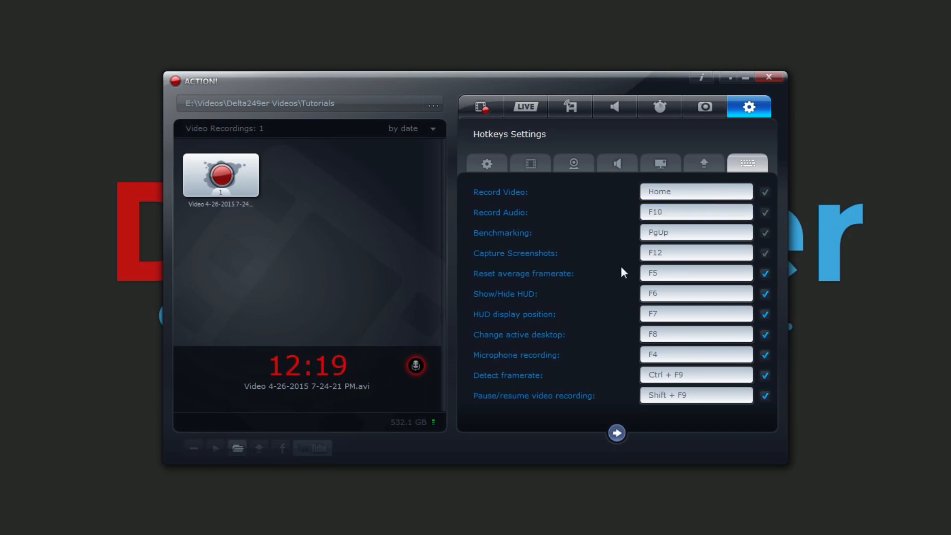
pyautogui.click(695, 192)
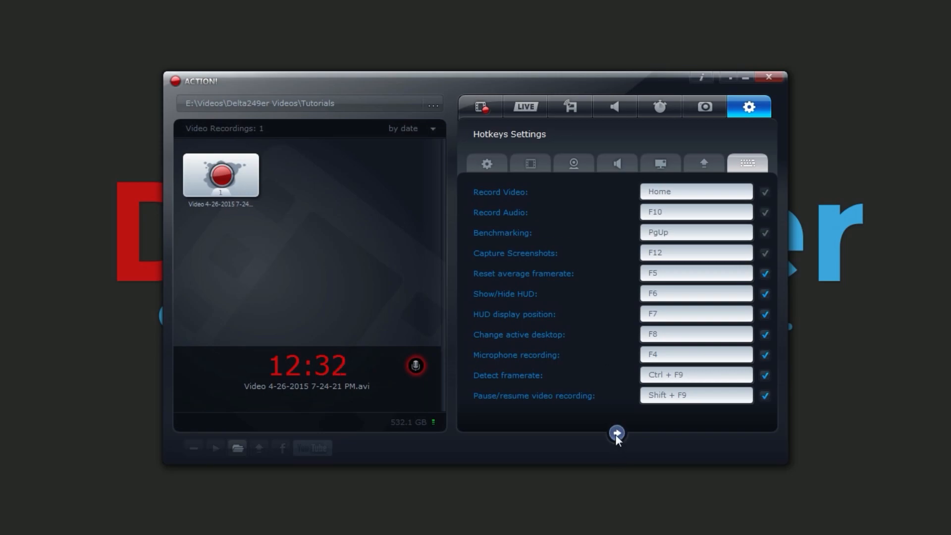
pyautogui.click(616, 433)
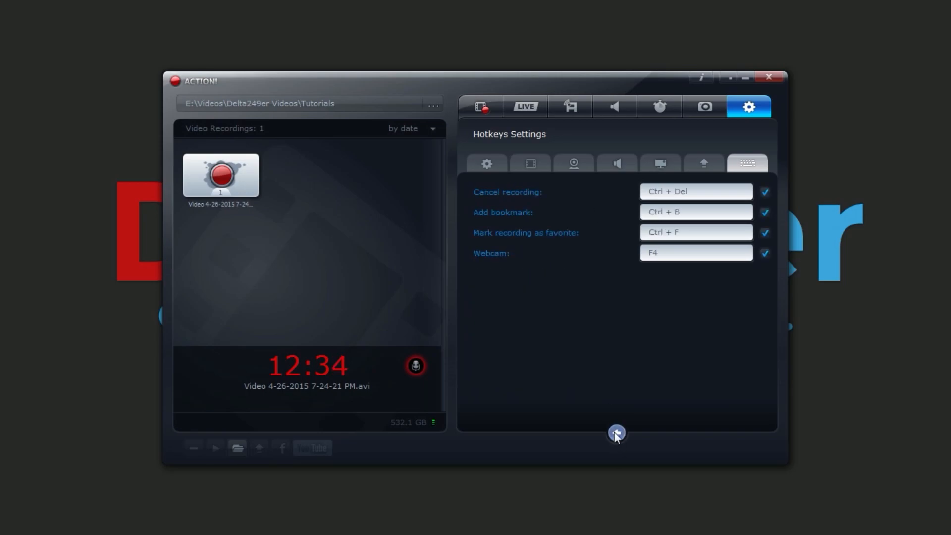
pyautogui.click(617, 432)
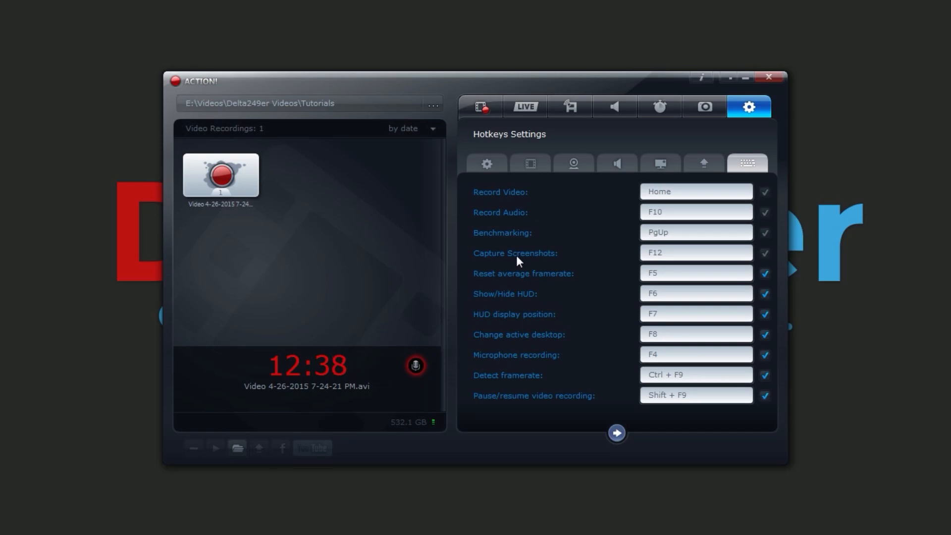
pyautogui.moveTo(583, 184)
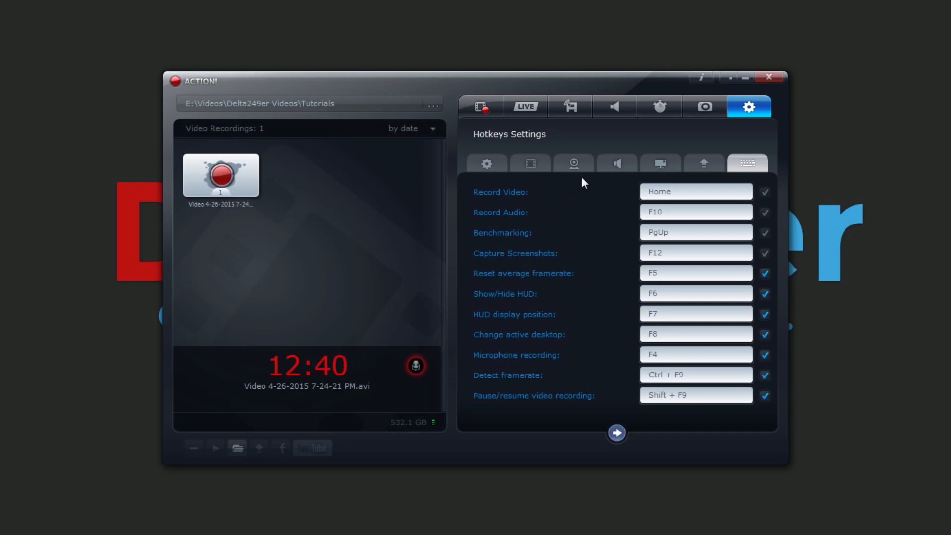